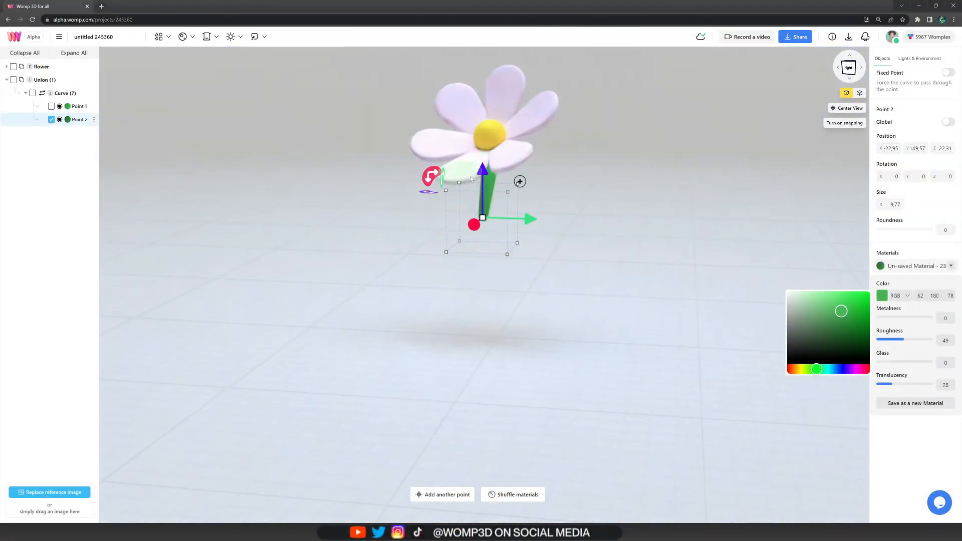
Step: Start a new untitled project from the finished-flower intro preview
{"action": "left_click", "coordinate": [442, 495]}
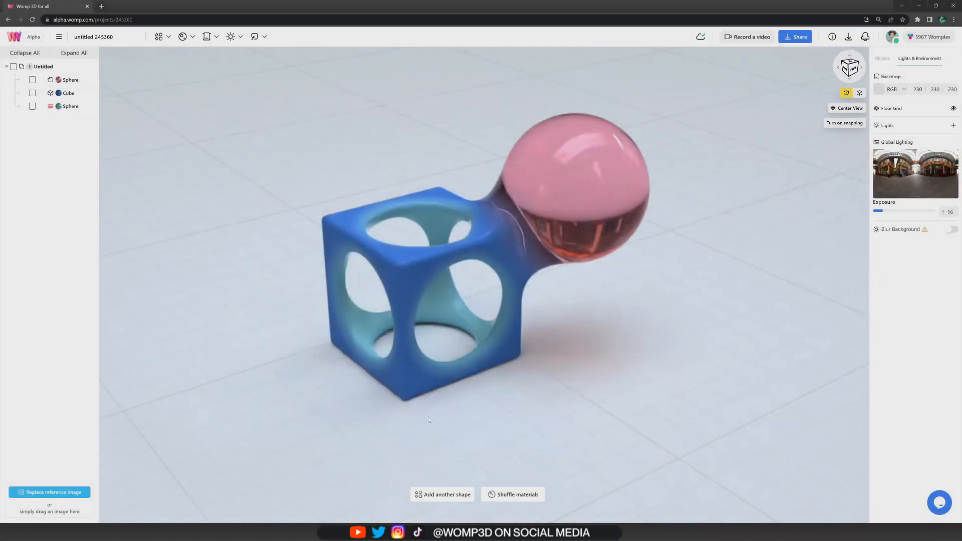
Step: Add a sphere of size 55.66 with colour RGB 255,226,74 and roughness 57
{"action": "left_click", "coordinate": [44, 66]}
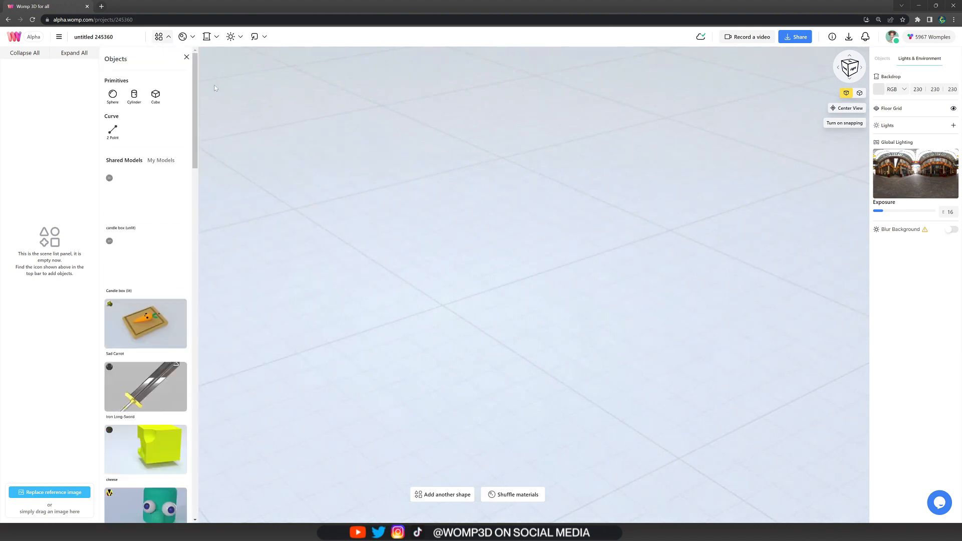
{"action": "left_click", "coordinate": [112, 95]}
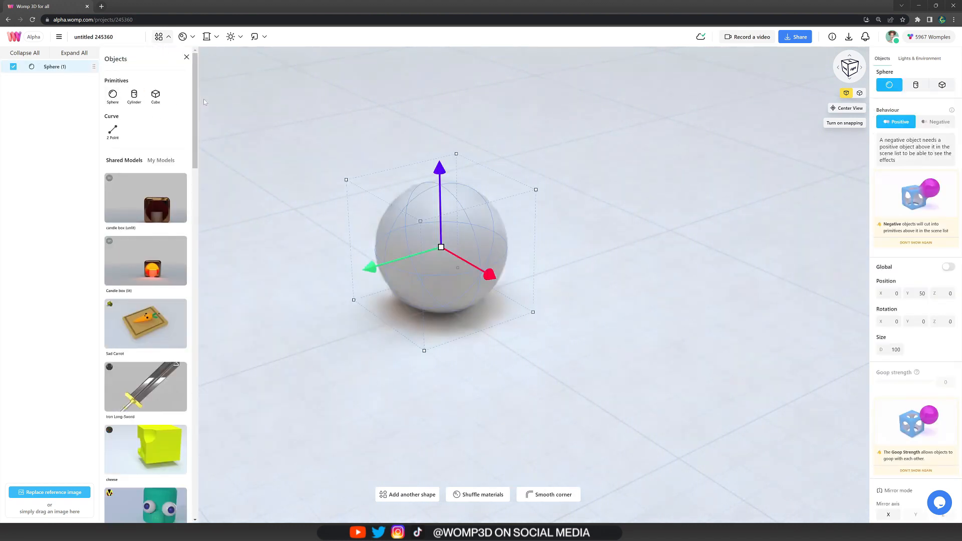
{"action": "left_click", "coordinate": [187, 57]}
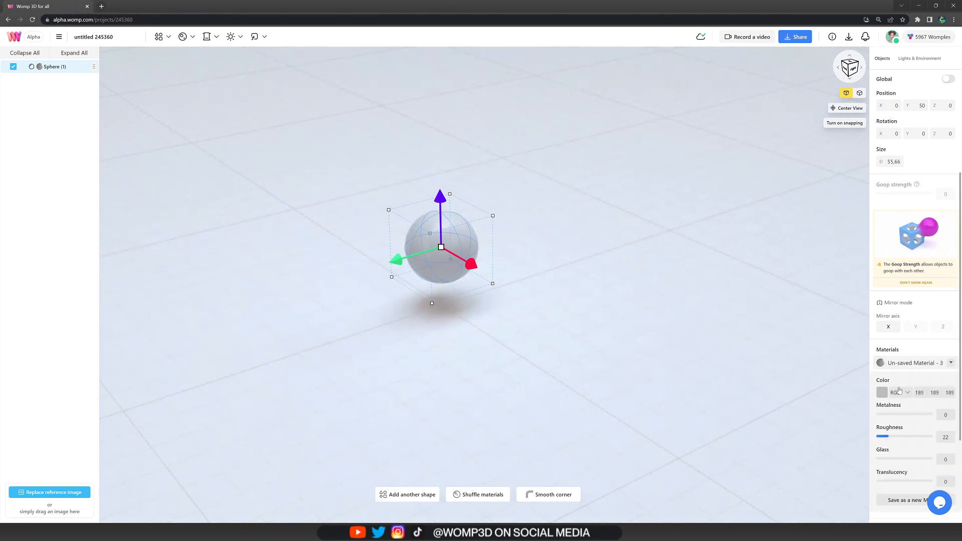
{"action": "left_click", "coordinate": [881, 392]}
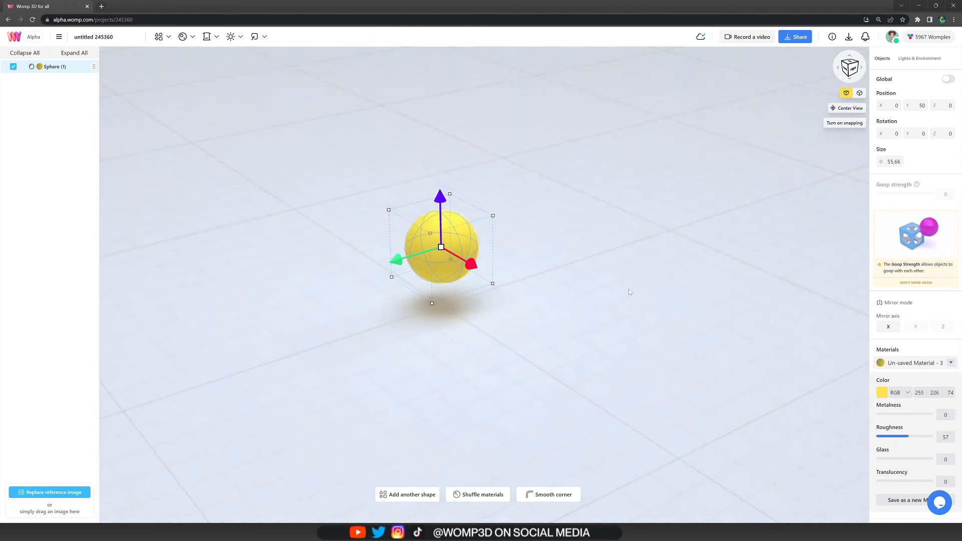
{"action": "left_click", "coordinate": [159, 36]}
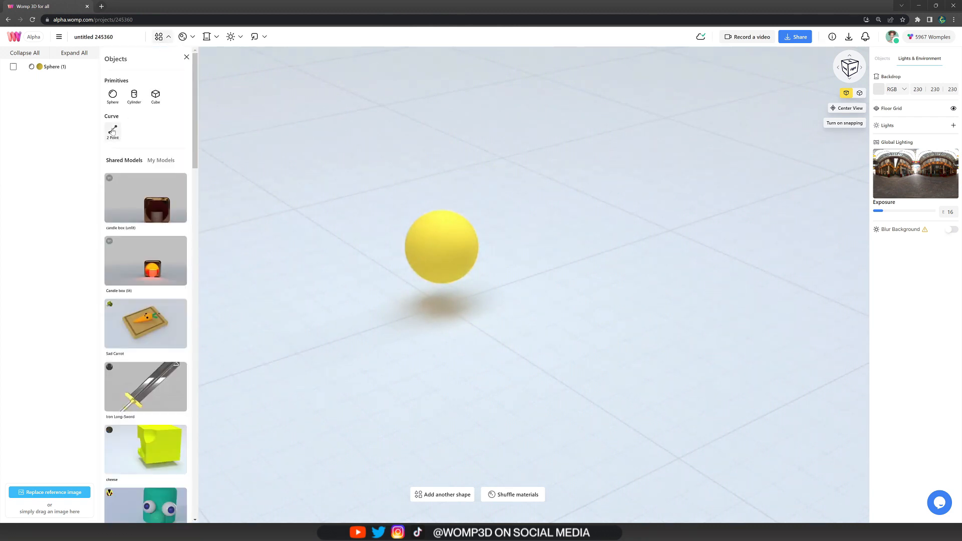
Step: Add a 2 Point cylinder-profile curve at density 250, with a disc-shaped first point coloured pale pink
{"action": "left_click", "coordinate": [112, 130]}
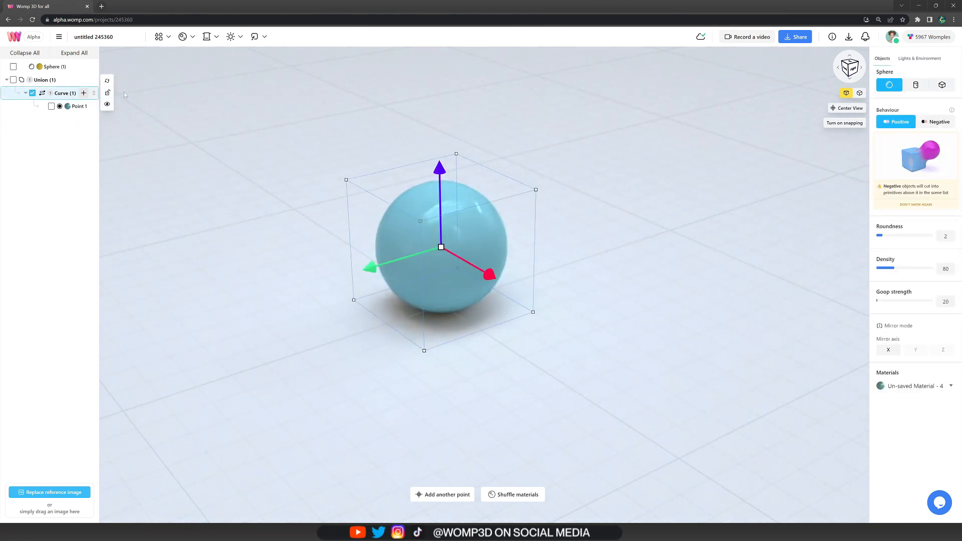
{"action": "left_click", "coordinate": [915, 85]}
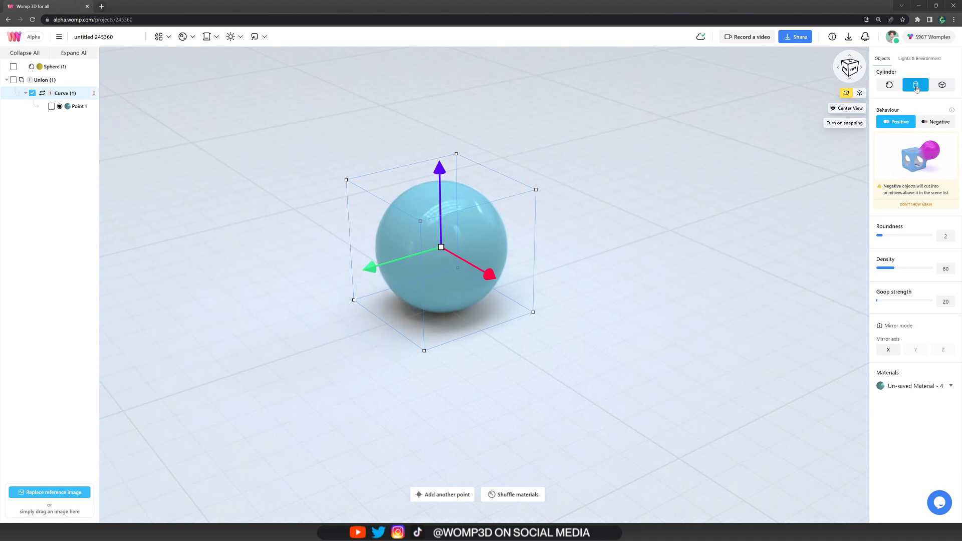
{"action": "left_click", "coordinate": [915, 85]}
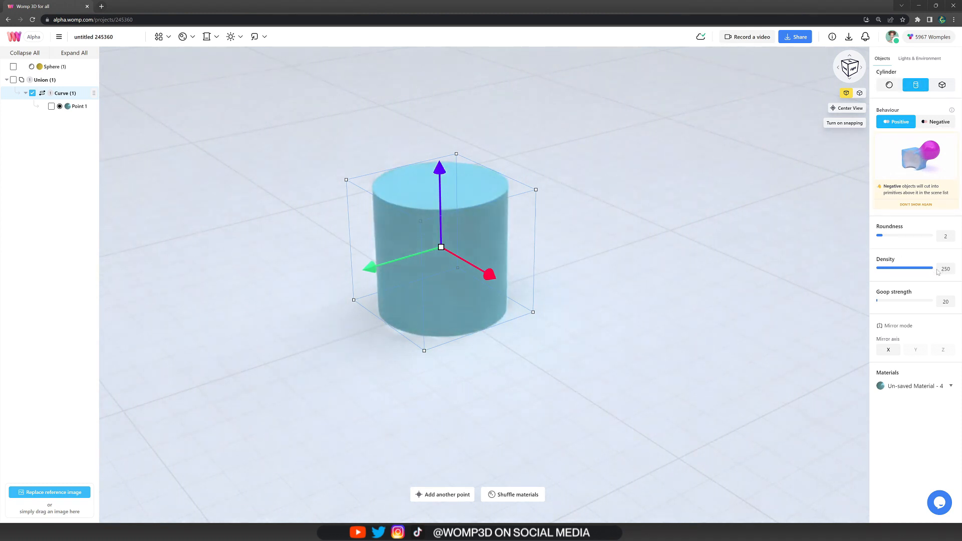
{"action": "double_click", "coordinate": [79, 106]}
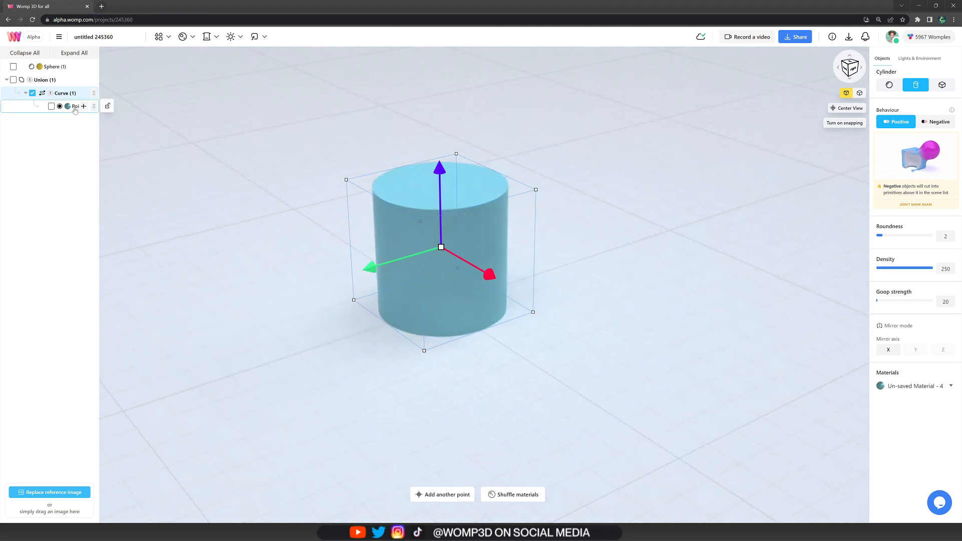
{"action": "left_click", "coordinate": [75, 106]}
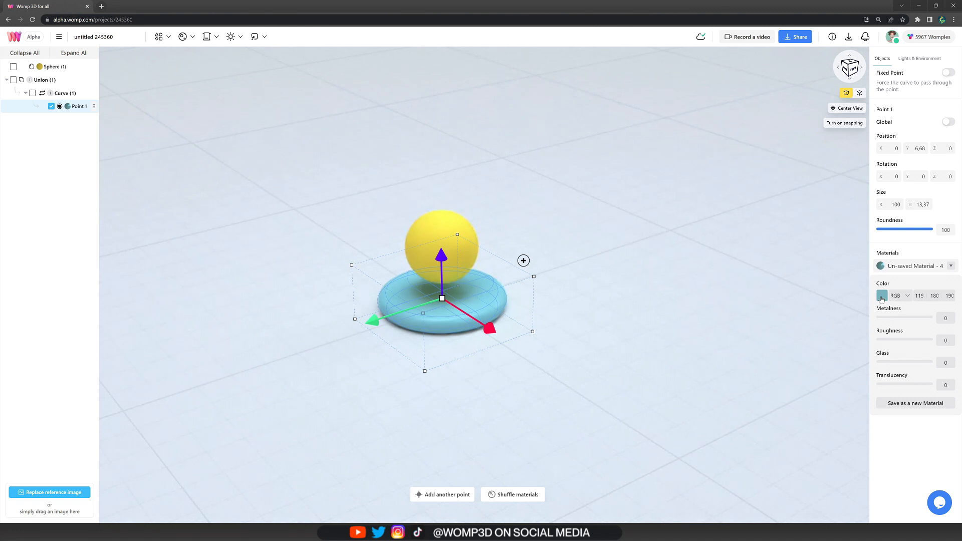
{"action": "left_click", "coordinate": [882, 296]}
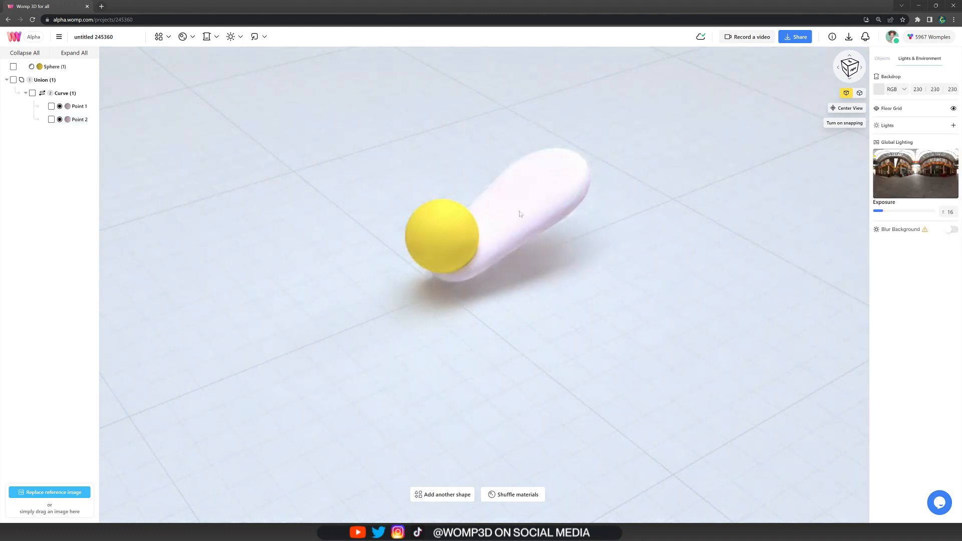
Step: Lower the petal's Goop strength, reposition and rotate Point 2, and paste a sphere copy
{"action": "left_click", "coordinate": [64, 93]}
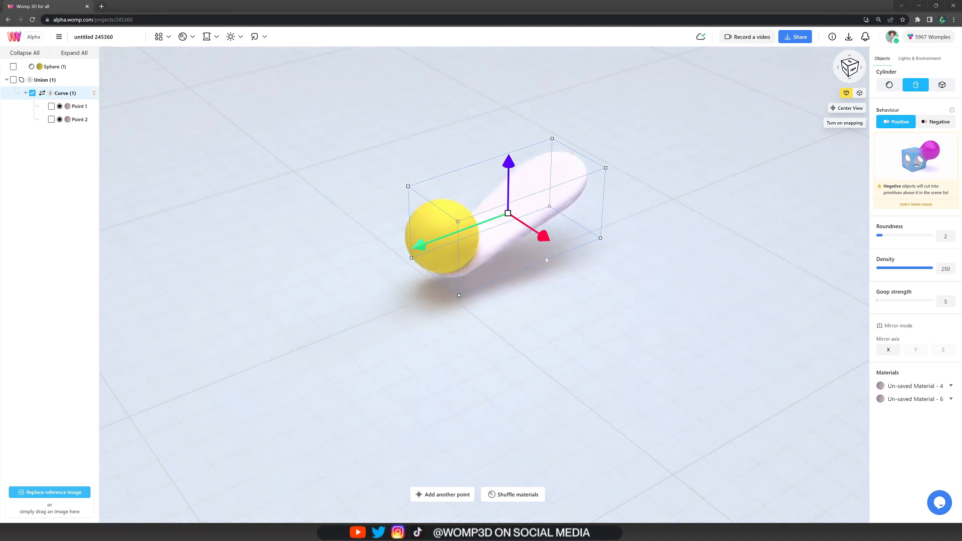
{"action": "left_click", "coordinate": [79, 119]}
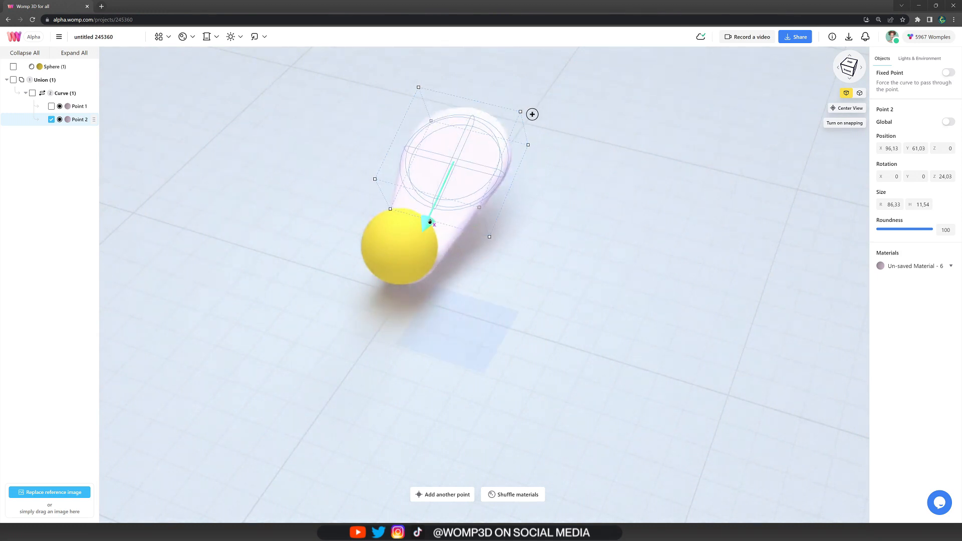
{"action": "left_click", "coordinate": [920, 58]}
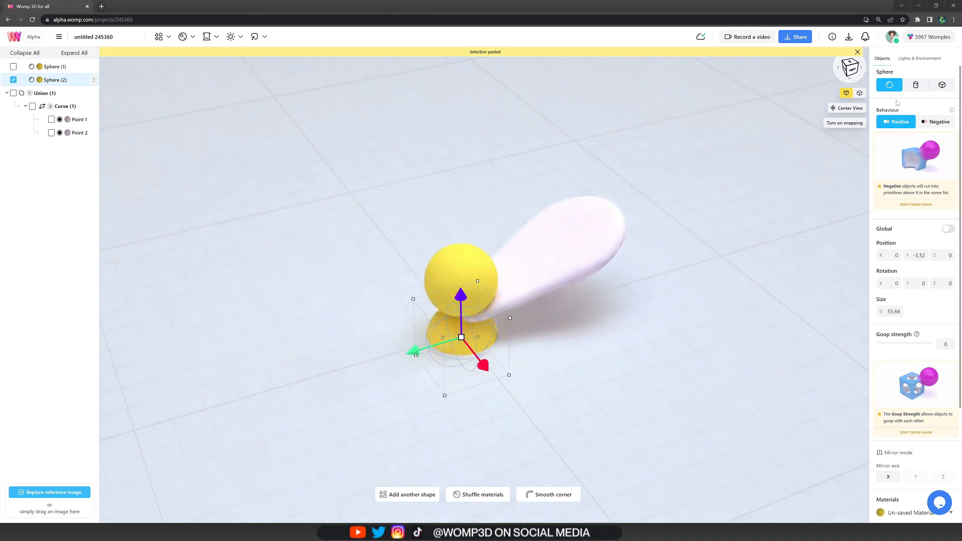
Step: Make Sphere (2) a wide cylinder, then duplicate the petal rotated about 64°
{"action": "left_click", "coordinate": [915, 85]}
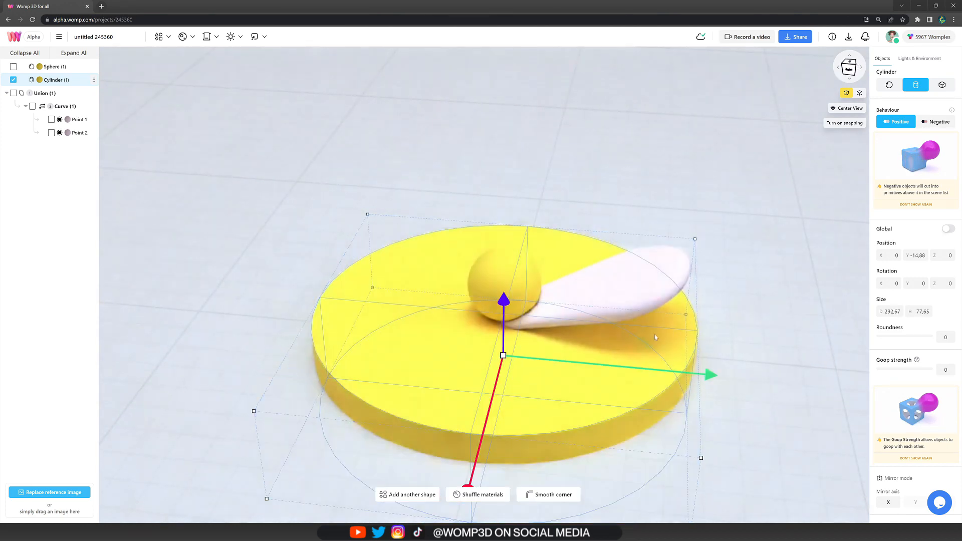
{"action": "left_click", "coordinate": [919, 58]}
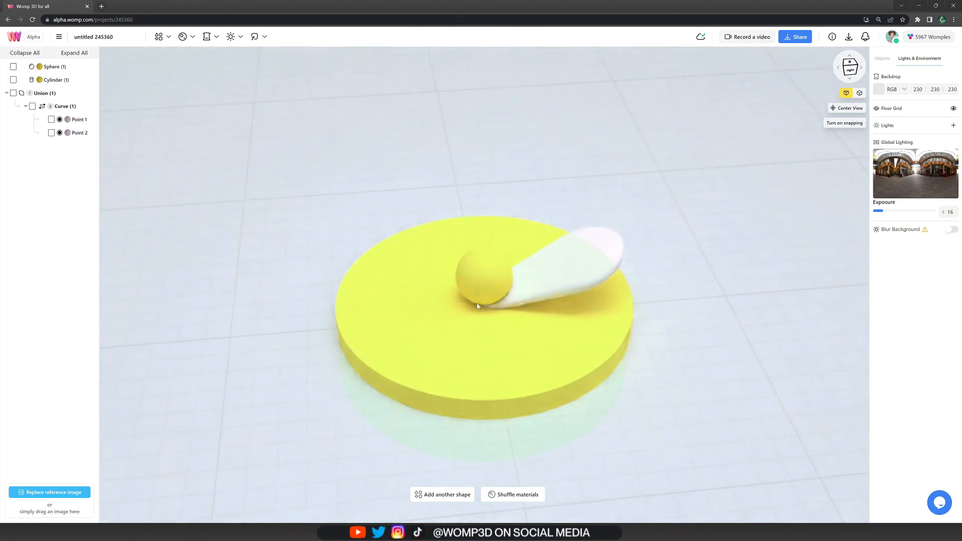
{"action": "mouse_move", "coordinate": [433, 302]}
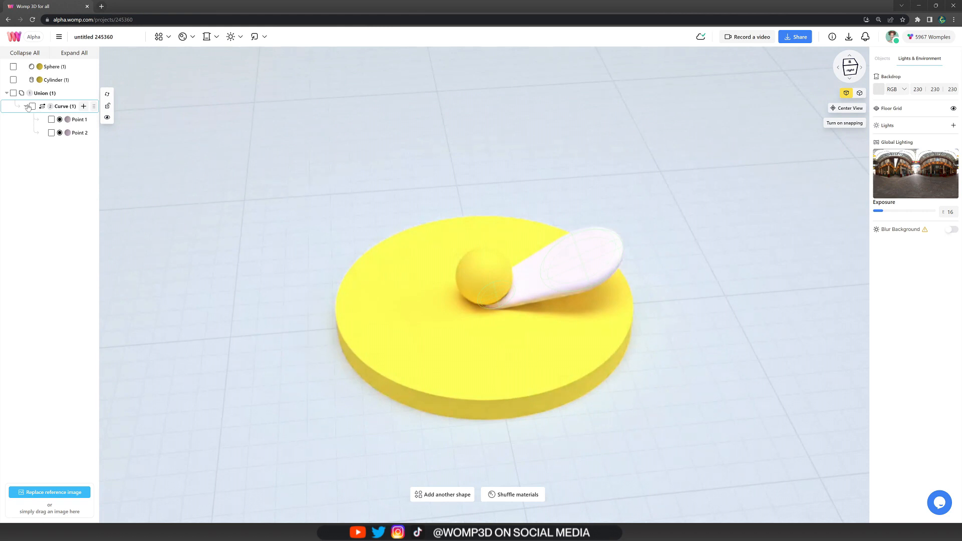
{"action": "left_click", "coordinate": [64, 106]}
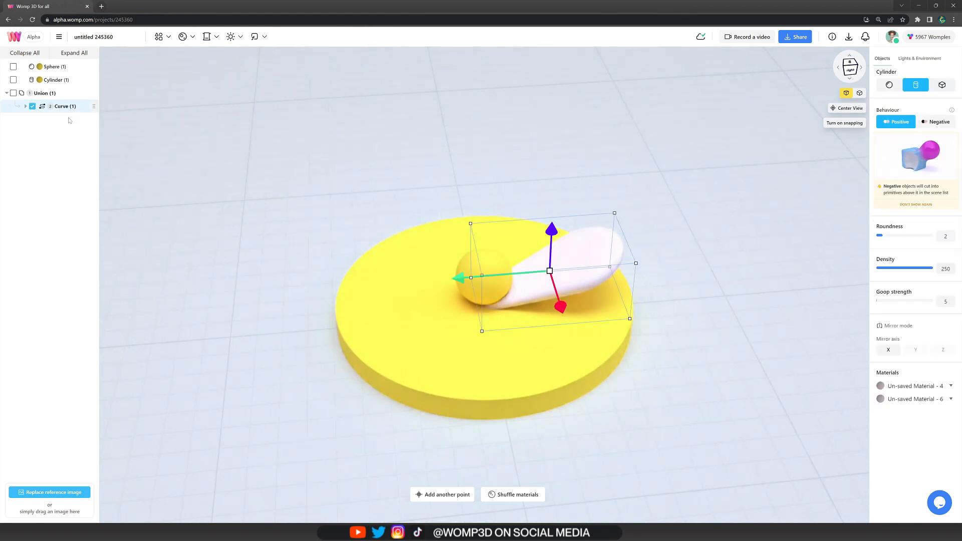
{"action": "key", "text": "ctrl+v"}
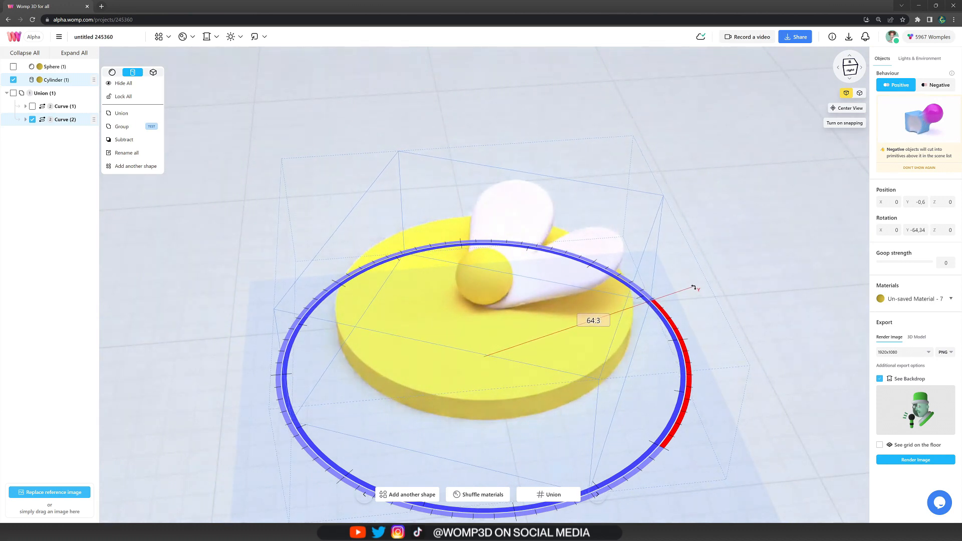
{"action": "left_click", "coordinate": [919, 58]}
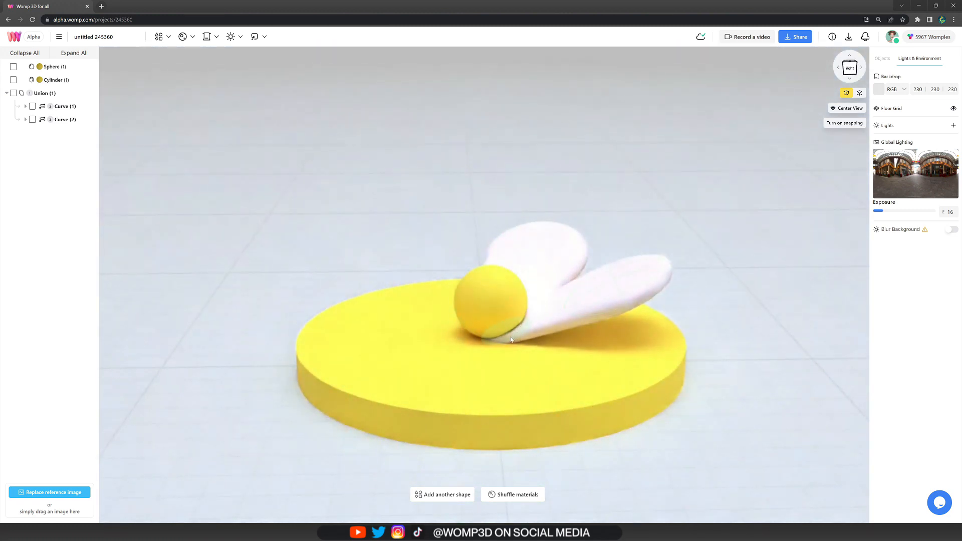
Step: Duplicate and rotate petal copies by 90° to six curves, and delete the cylinder
{"action": "left_click", "coordinate": [26, 105]}
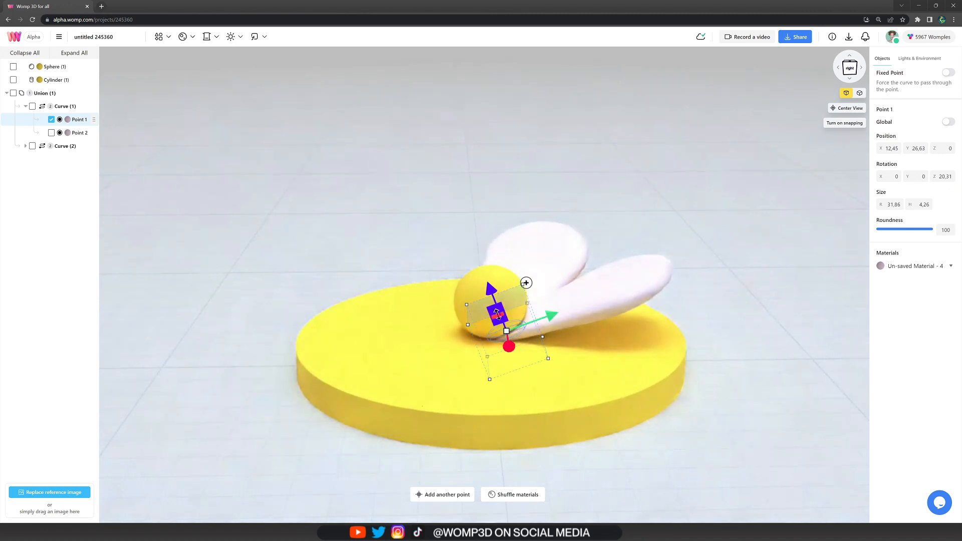
{"action": "left_click", "coordinate": [79, 132]}
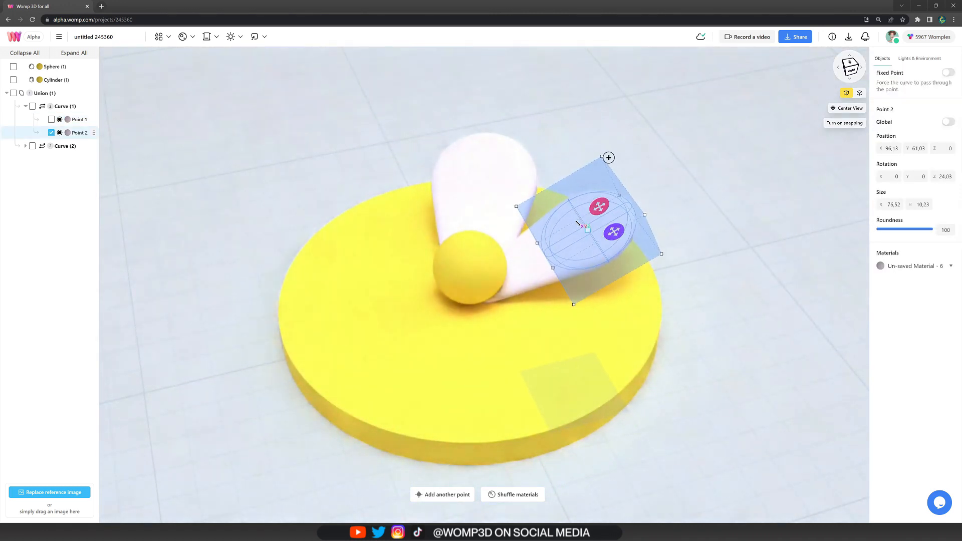
{"action": "left_click", "coordinate": [65, 145]}
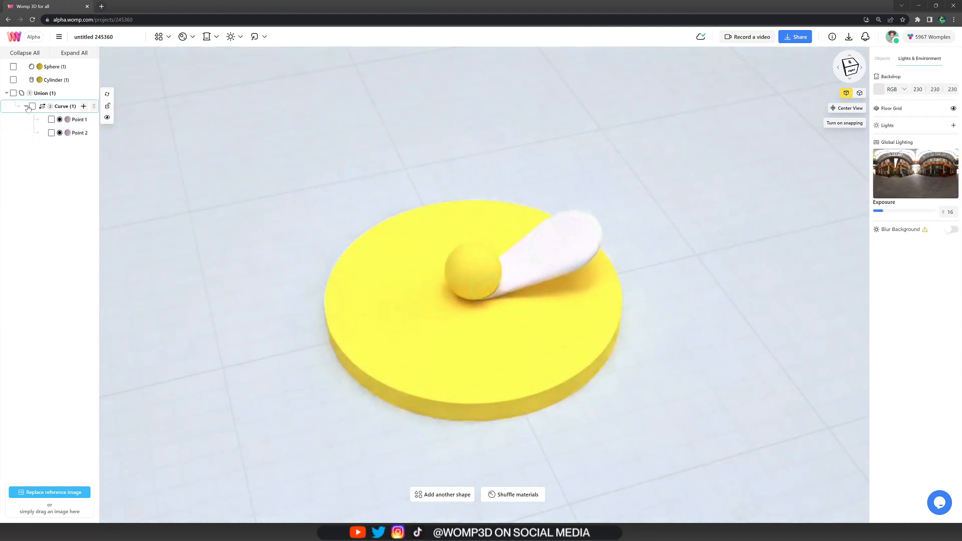
{"action": "key", "text": "ctrl+v"}
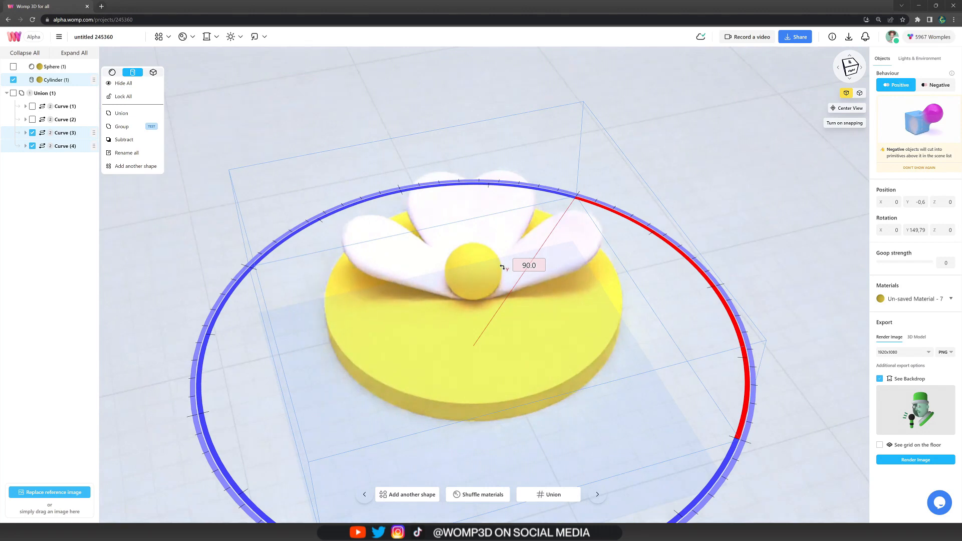
{"action": "left_click", "coordinate": [919, 58]}
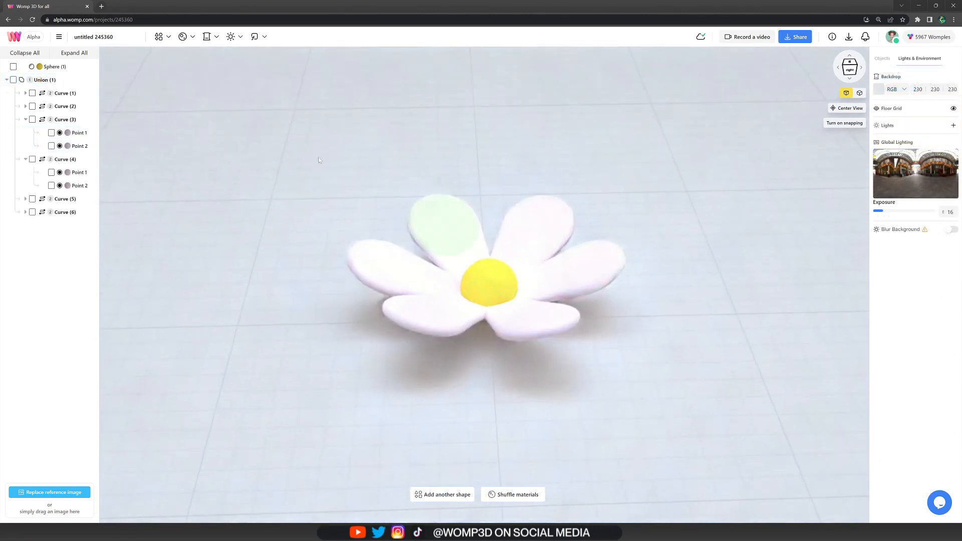
Step: Group the six petal curves and sphere as 'flower' and collapse the group
{"action": "left_click", "coordinate": [6, 79]}
{"action": "type", "text": "flower"}
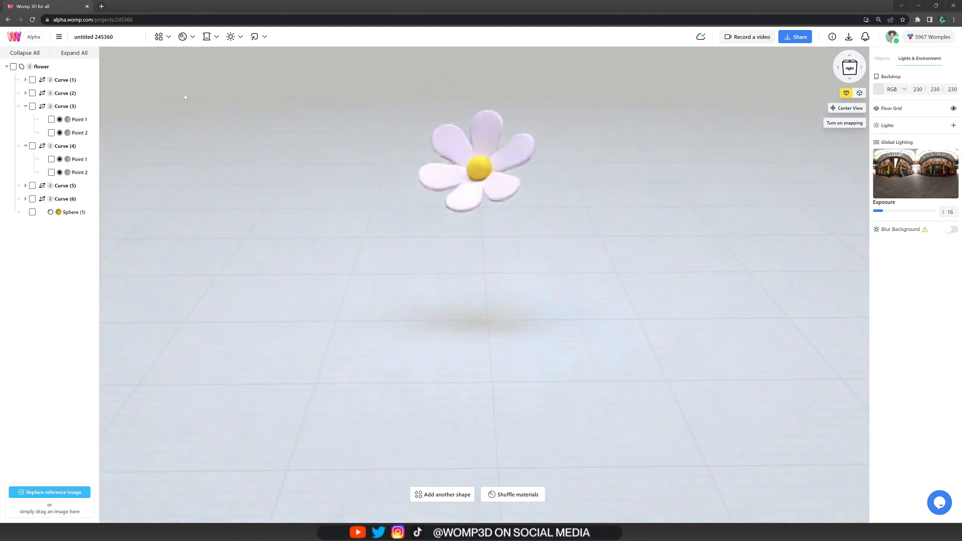
{"action": "left_click", "coordinate": [6, 66]}
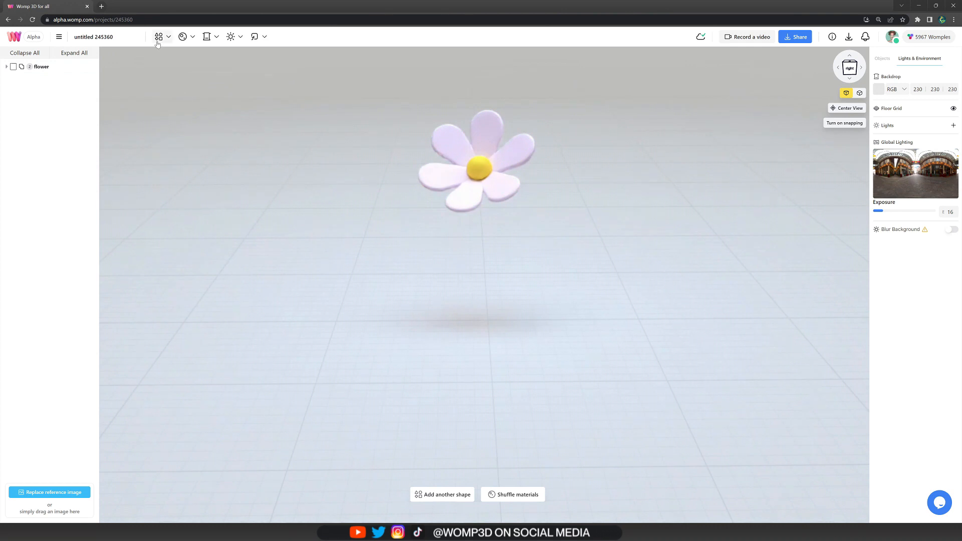
Step: Add a green 2 Point curve under the flower and extend it to four points
{"action": "left_click", "coordinate": [158, 36]}
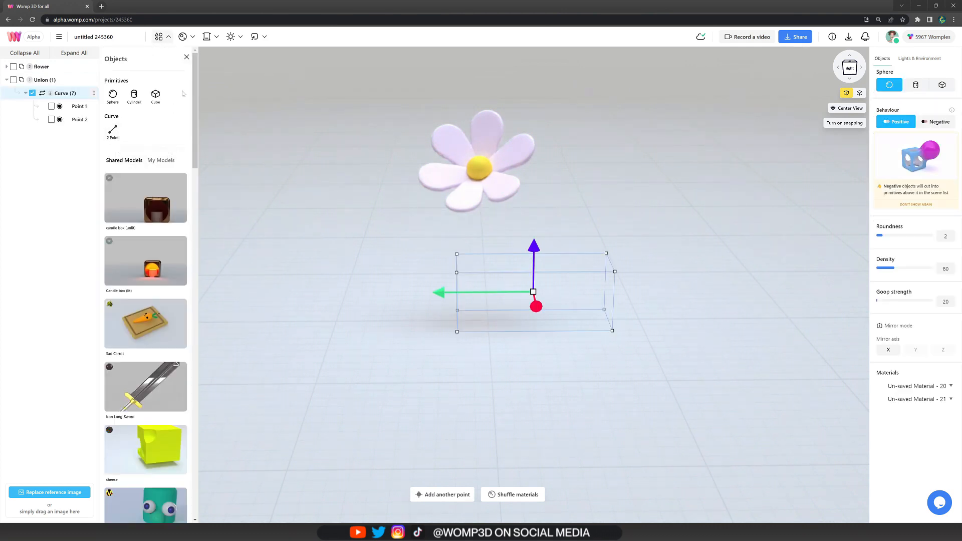
{"action": "left_click", "coordinate": [79, 119]}
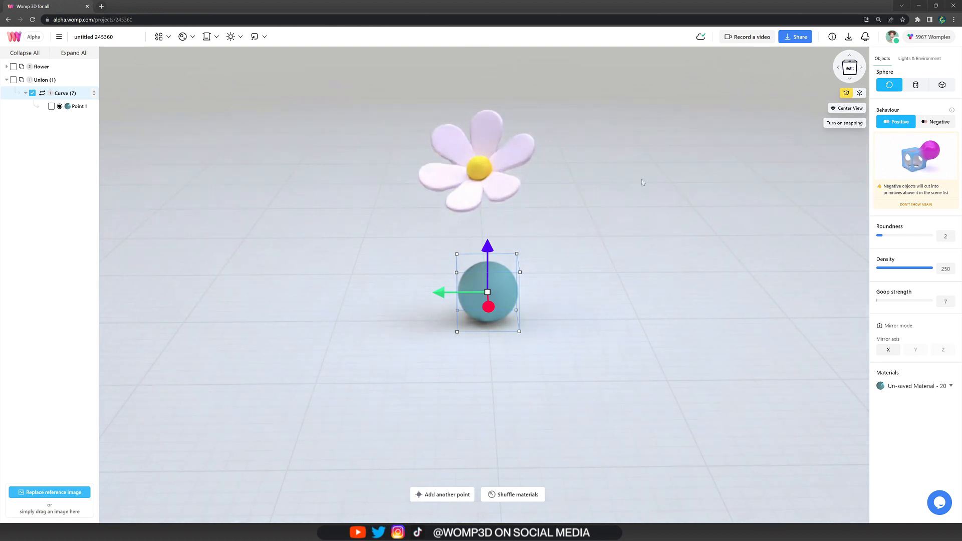
{"action": "left_click", "coordinate": [880, 385]}
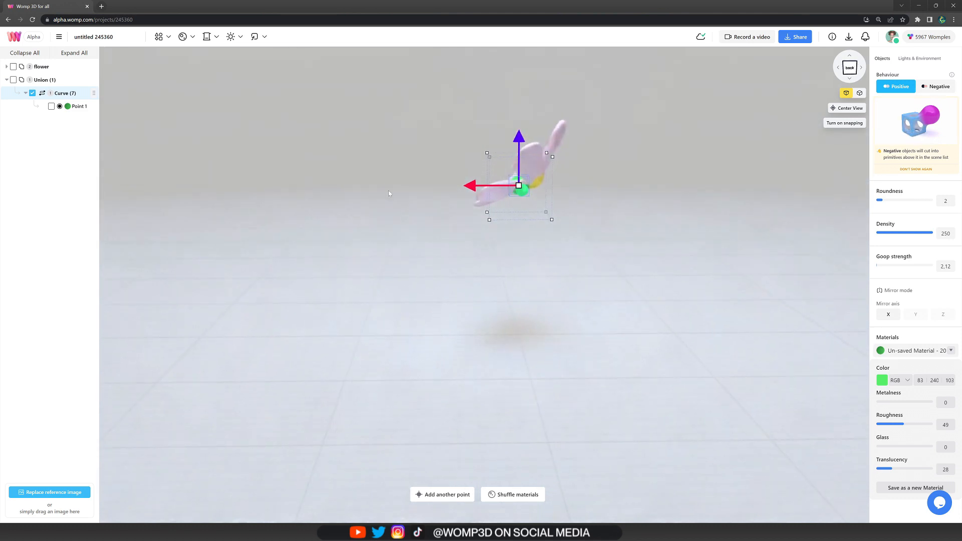
{"action": "left_click_drag", "start_coordinate": [470, 185], "coordinate": [503, 185]}
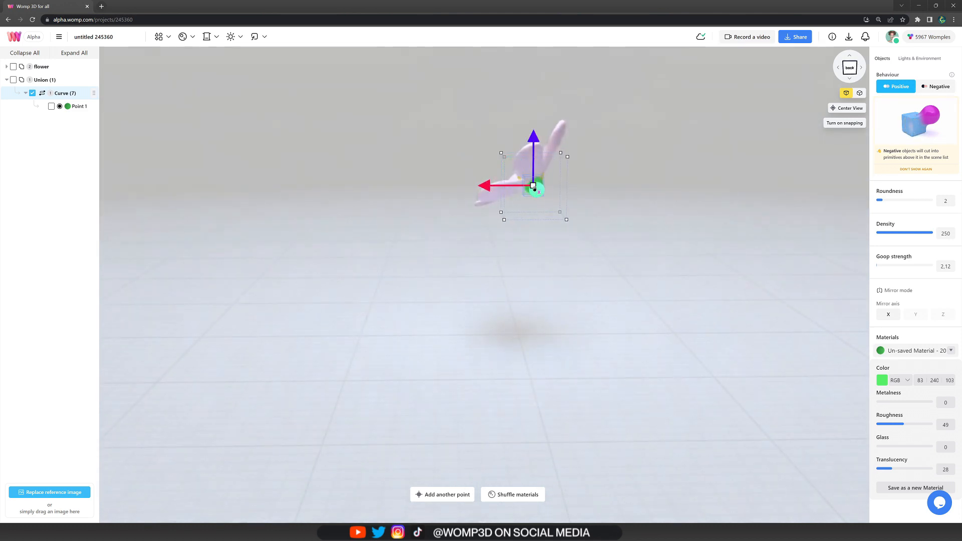
{"action": "left_click", "coordinate": [78, 106]}
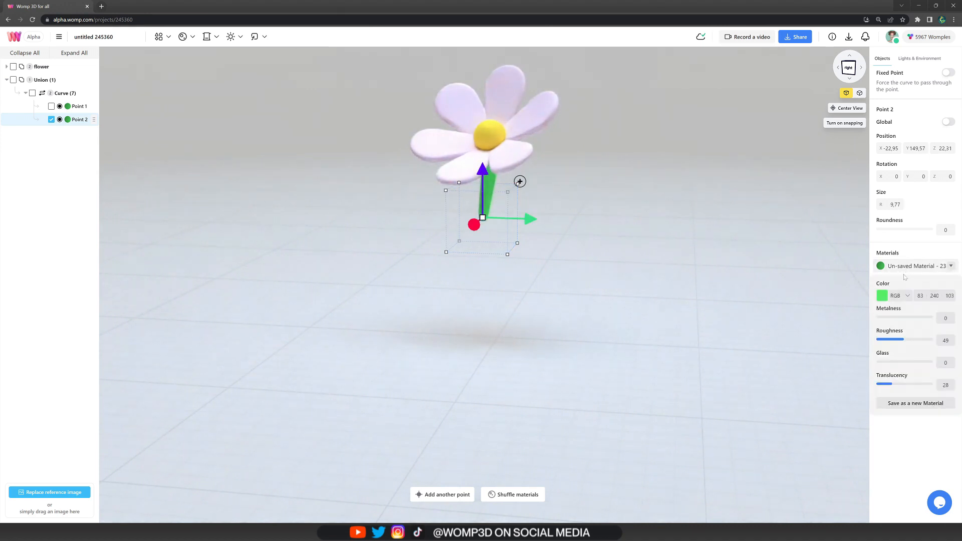
{"action": "left_click", "coordinate": [882, 295]}
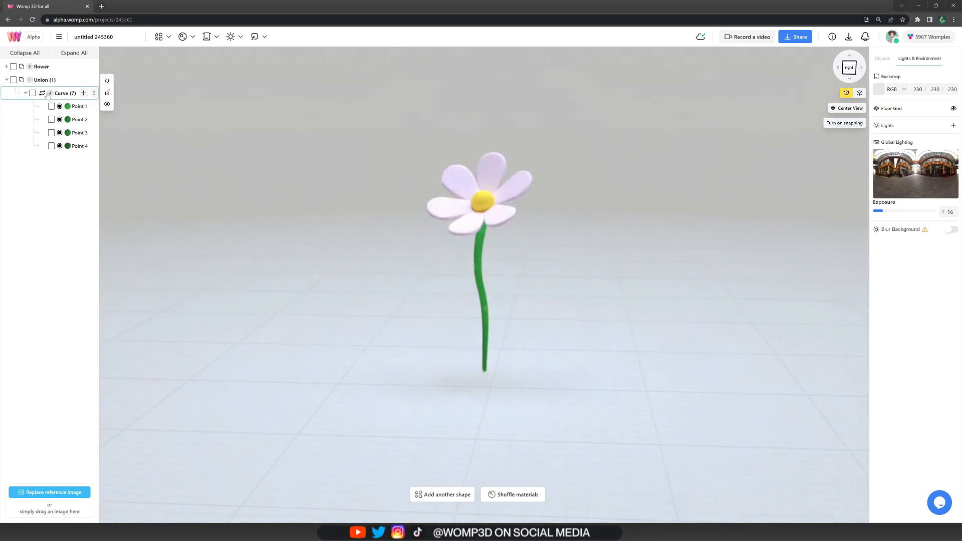
Step: Paste a copy of the stem curve and reshape it into a cylinder-point leaf
{"action": "left_click", "coordinate": [65, 92]}
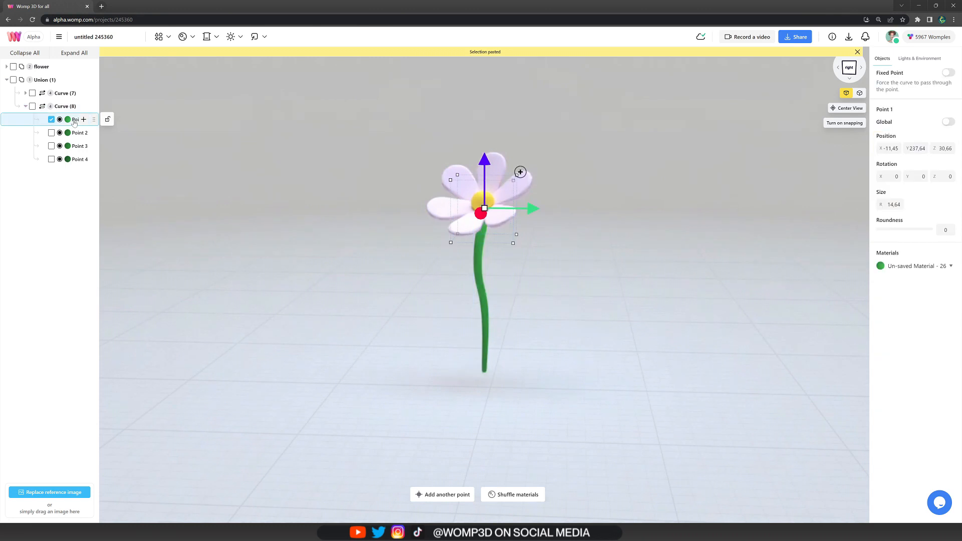
{"action": "left_click", "coordinate": [918, 58]}
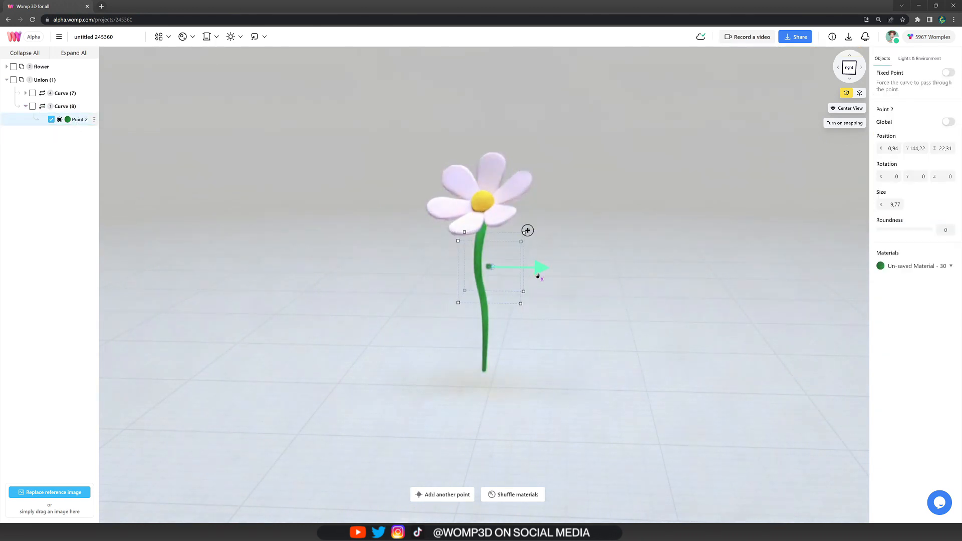
{"action": "left_click", "coordinate": [65, 107]}
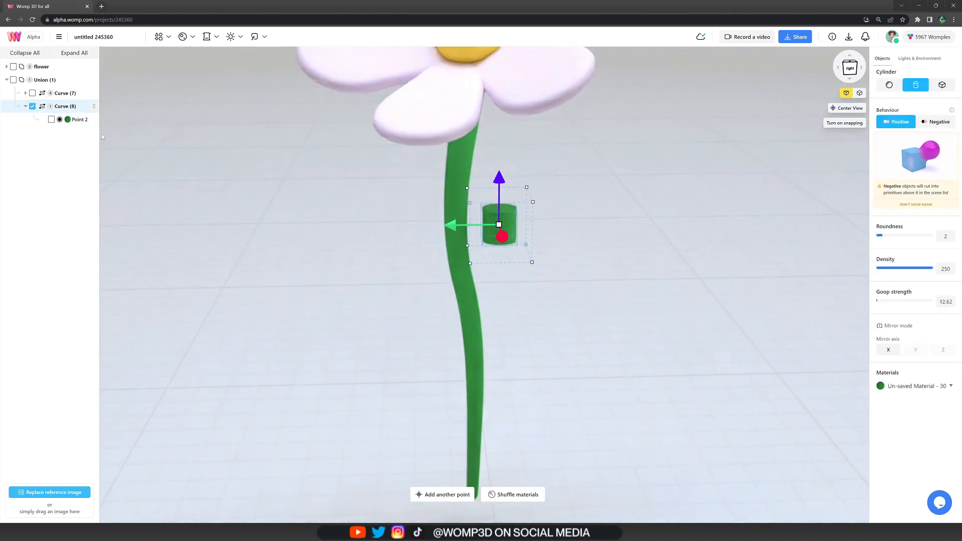
{"action": "left_click", "coordinate": [78, 119]}
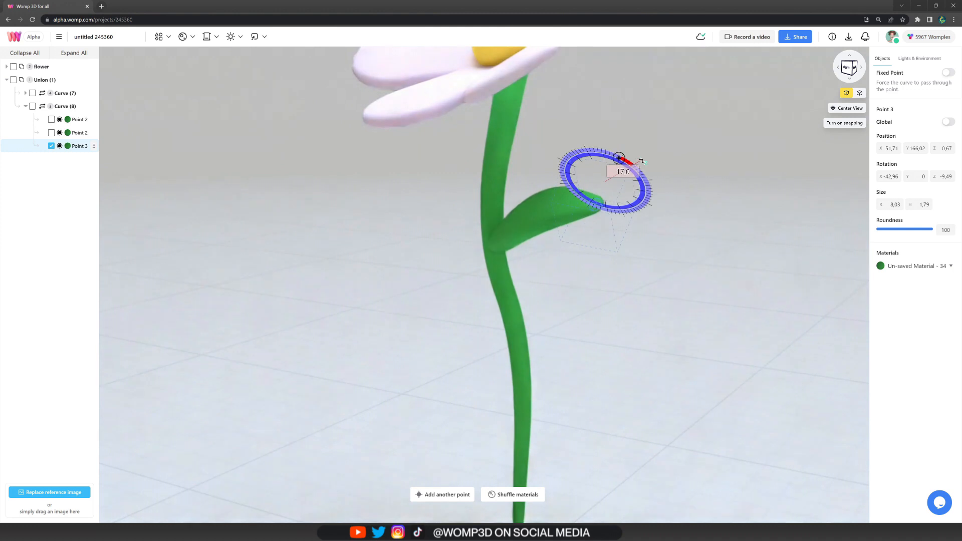
Step: Angle the leaf, duplicate it for the opposite side, and group stem and leaves as 'string'
{"action": "left_click", "coordinate": [79, 119]}
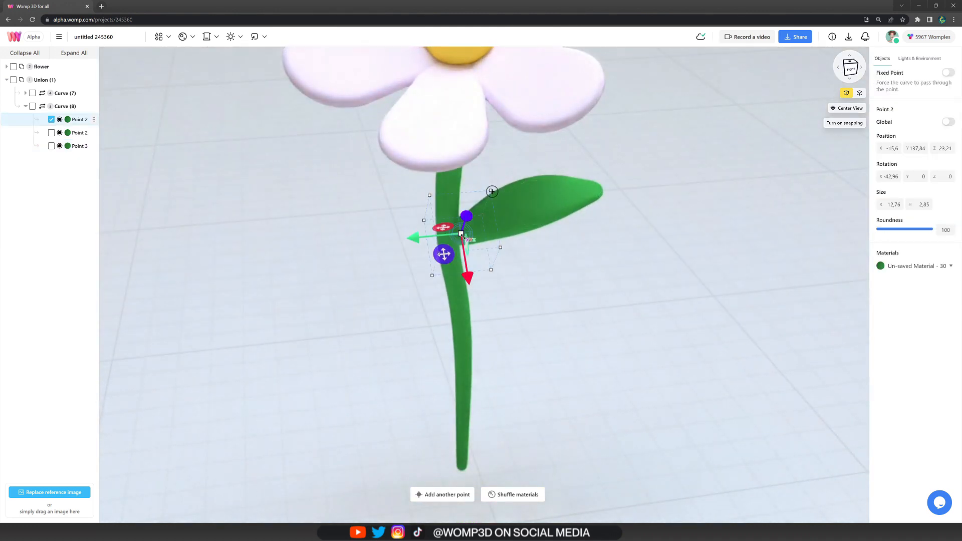
{"action": "left_click", "coordinate": [919, 58]}
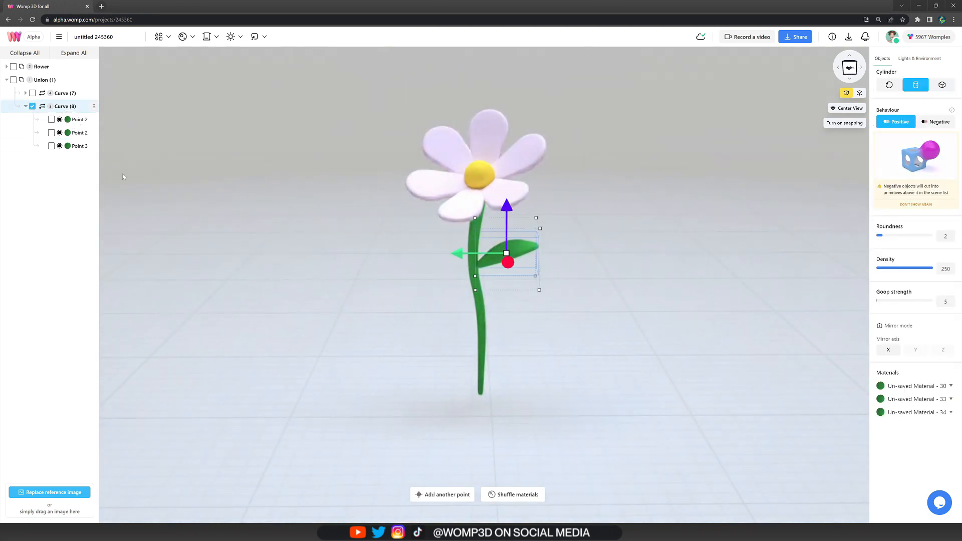
{"action": "key", "text": "ctrl+v"}
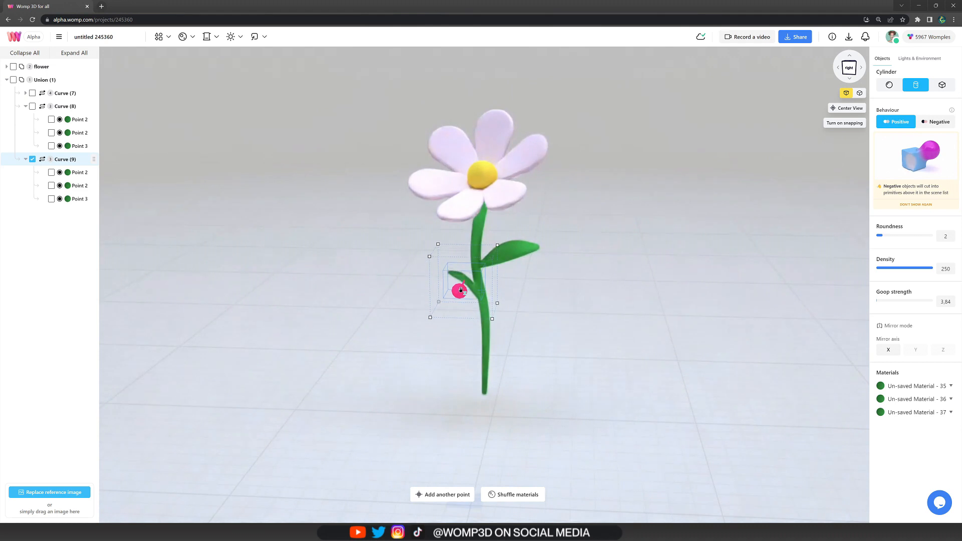
{"action": "left_click", "coordinate": [461, 290]}
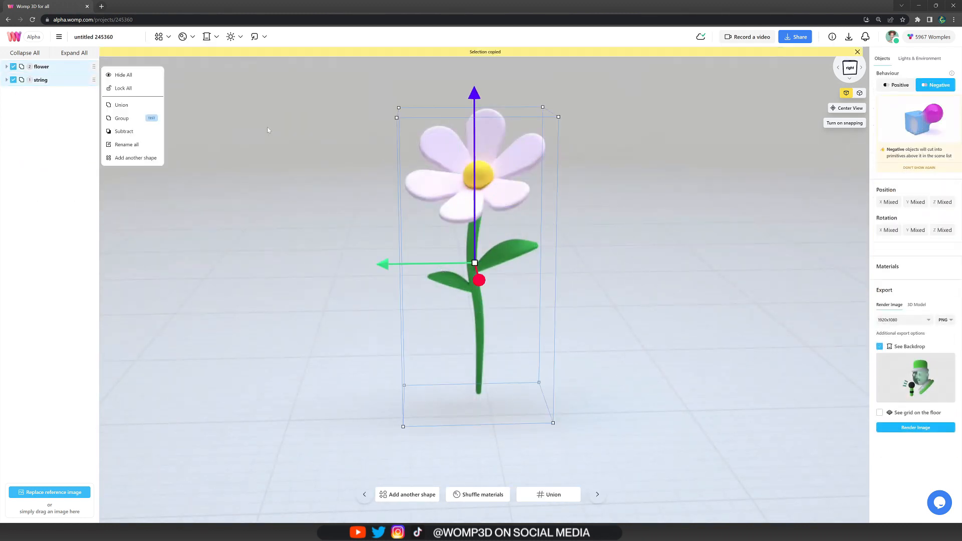
Step: Paste the flower and string groups, scale the copy down and place it beside the original
{"action": "key", "text": "ctrl+v"}
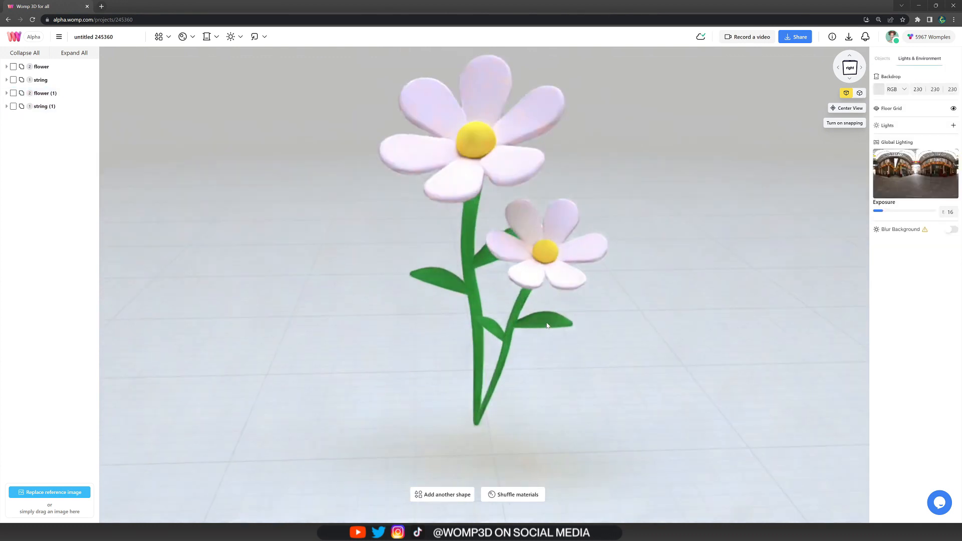
{"action": "left_click", "coordinate": [6, 106]}
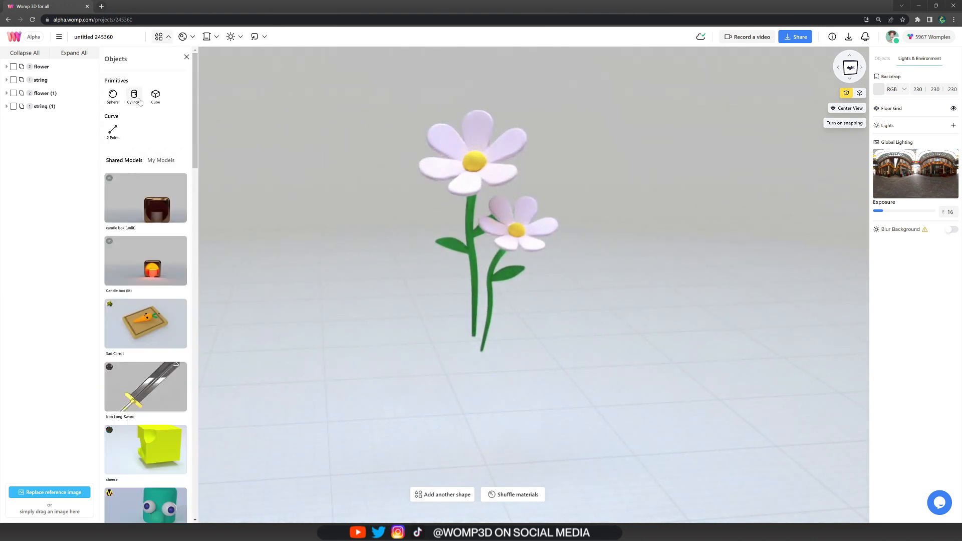
Step: Add a flattened, rounded terracotta cylinder as the pot base and save its colour as material 'pot'
{"action": "left_click", "coordinate": [134, 94]}
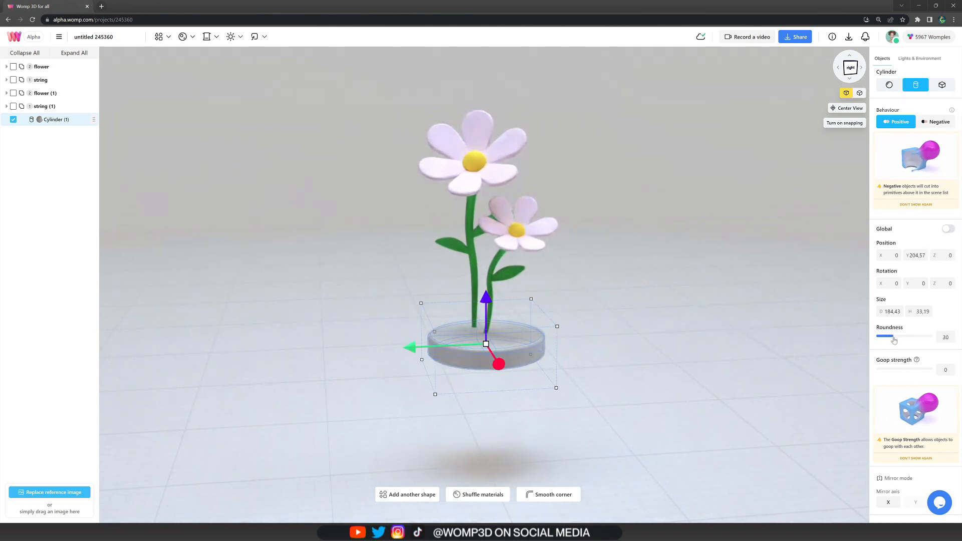
{"action": "scroll", "scroll_direction": "down", "scroll_amount": 3}
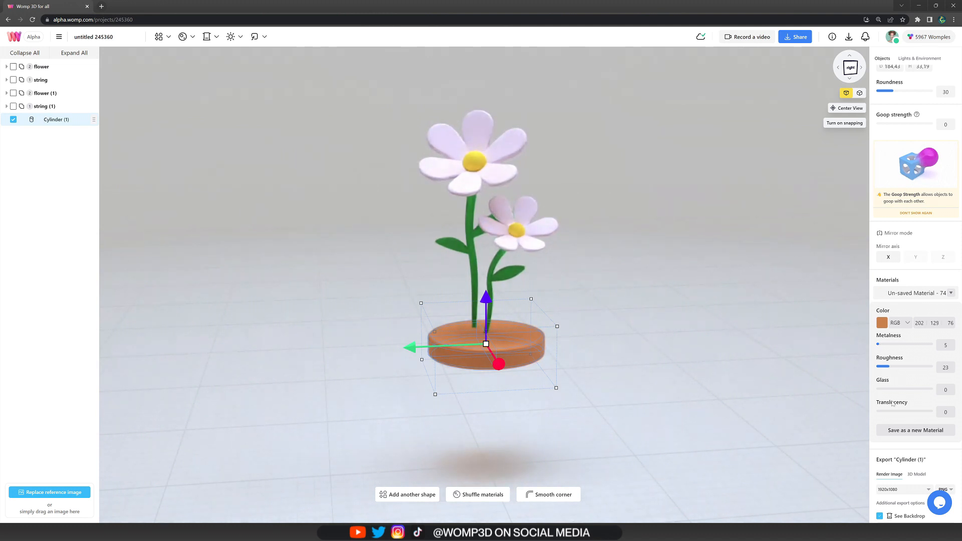
{"action": "left_click", "coordinate": [915, 430]}
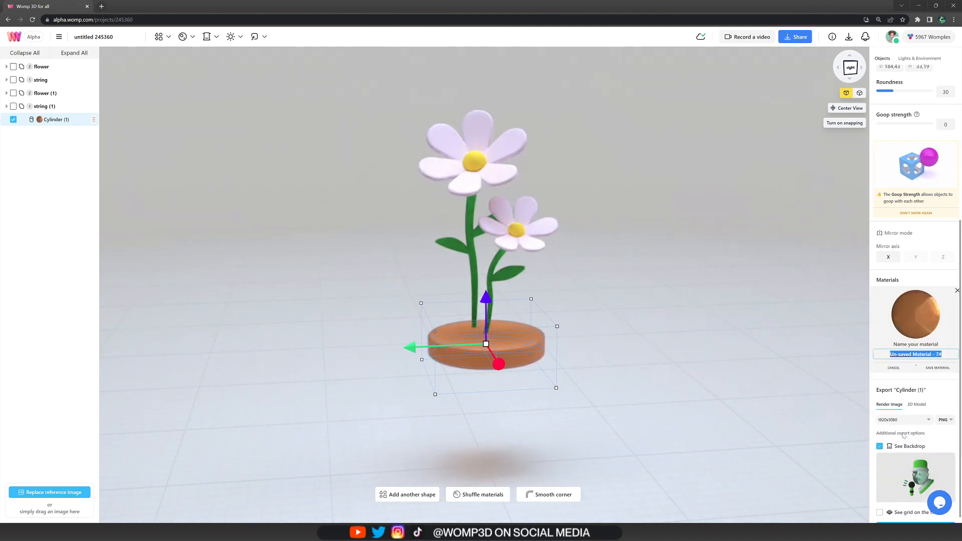
{"action": "left_click", "coordinate": [937, 367]}
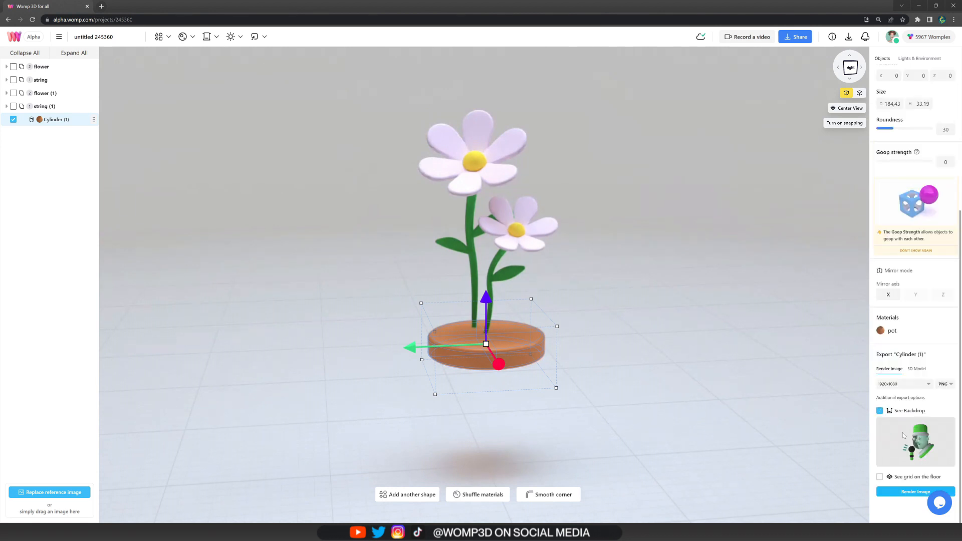
{"action": "left_click", "coordinate": [919, 58]}
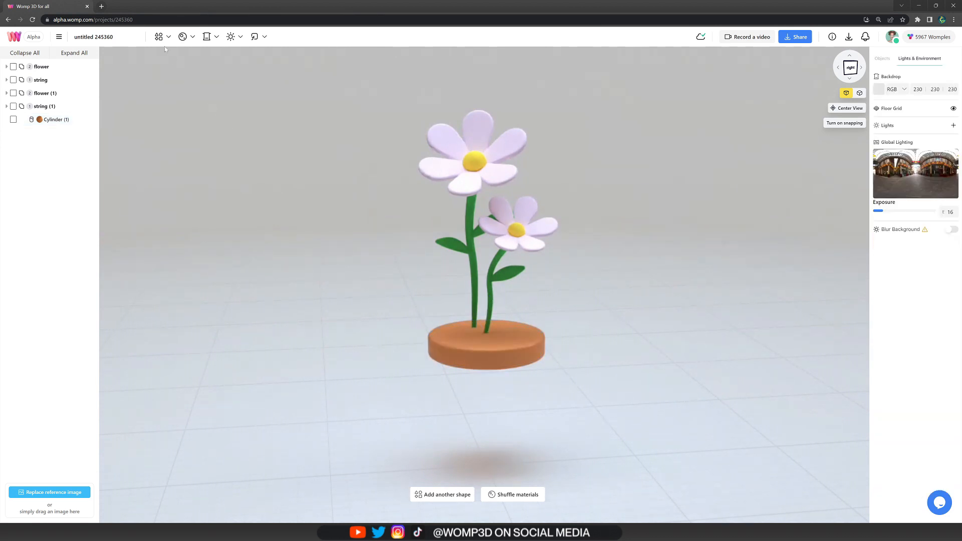
{"action": "left_click", "coordinate": [159, 37]}
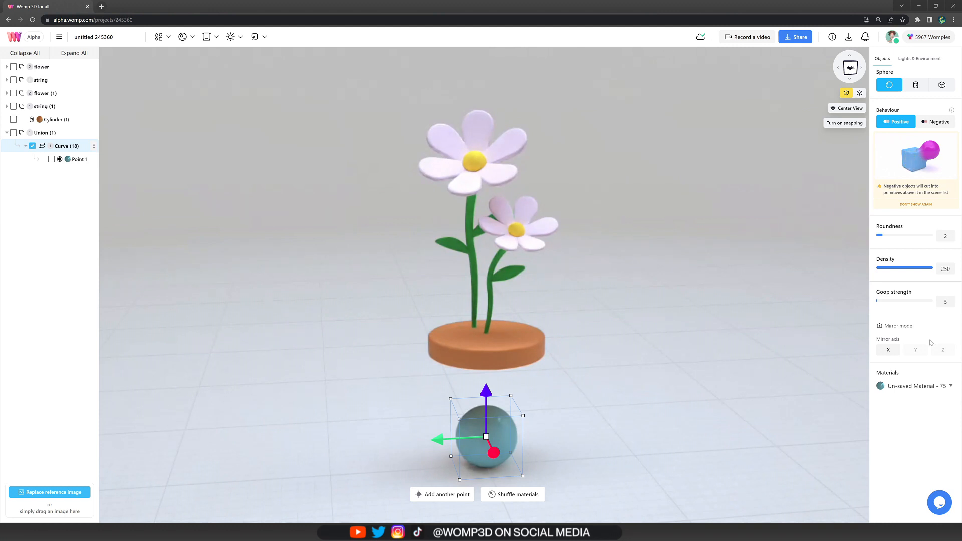
Step: Add a second, differently sized curve point to form the tapered terracotta pot body
{"action": "left_click", "coordinate": [916, 84]}
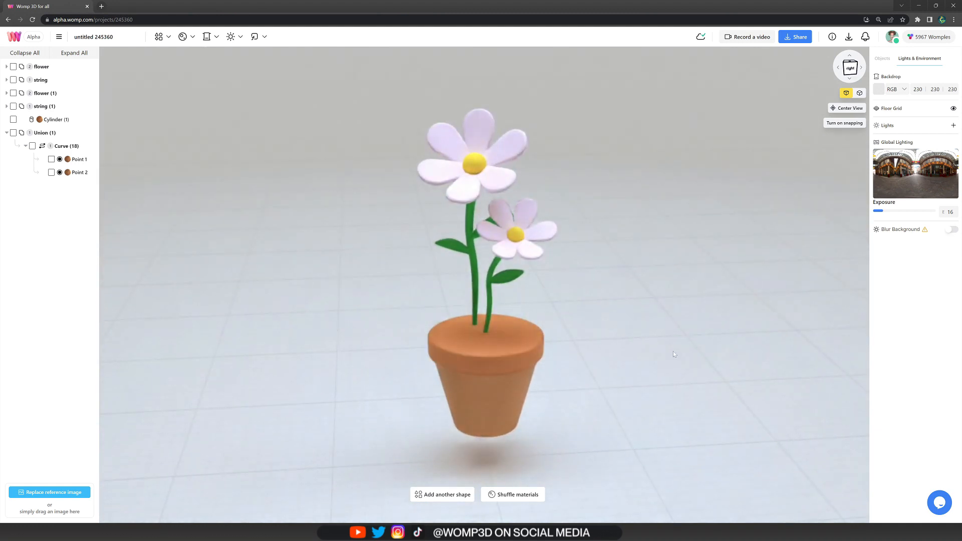
{"action": "left_click", "coordinate": [55, 120]}
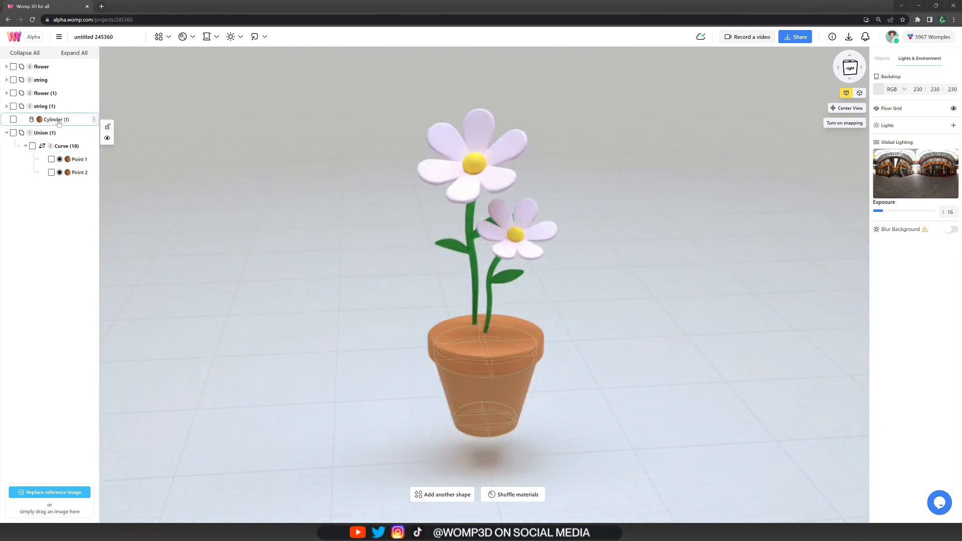
Step: Group the disc into the pot, paste a Negative cylinder to hollow the top, then paste another copy
{"action": "left_click", "coordinate": [45, 119]}
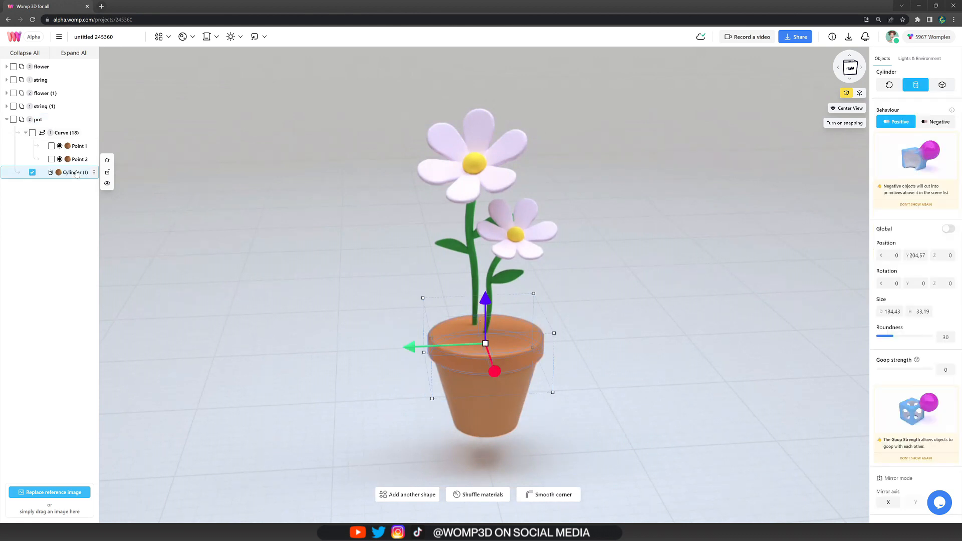
{"action": "key", "text": "ctrl+v"}
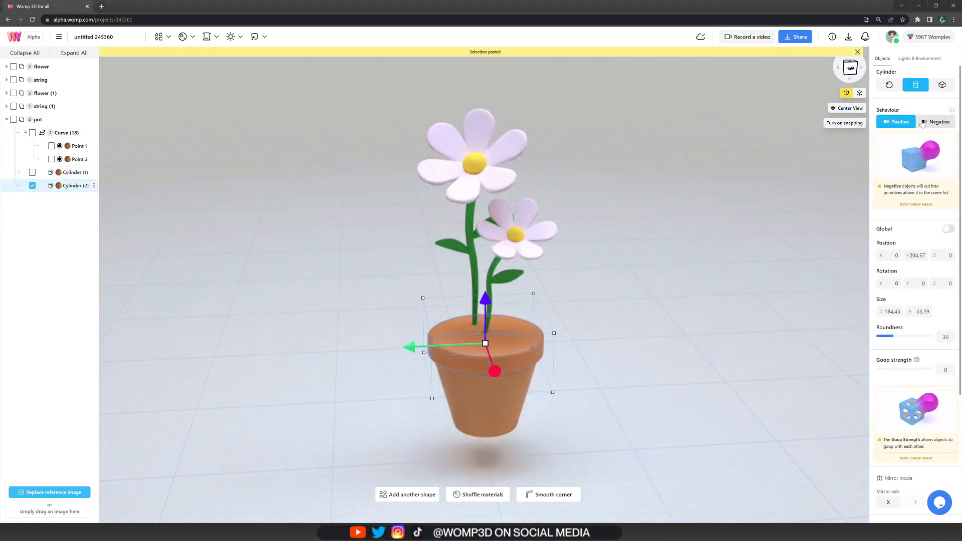
{"action": "left_click", "coordinate": [935, 122]}
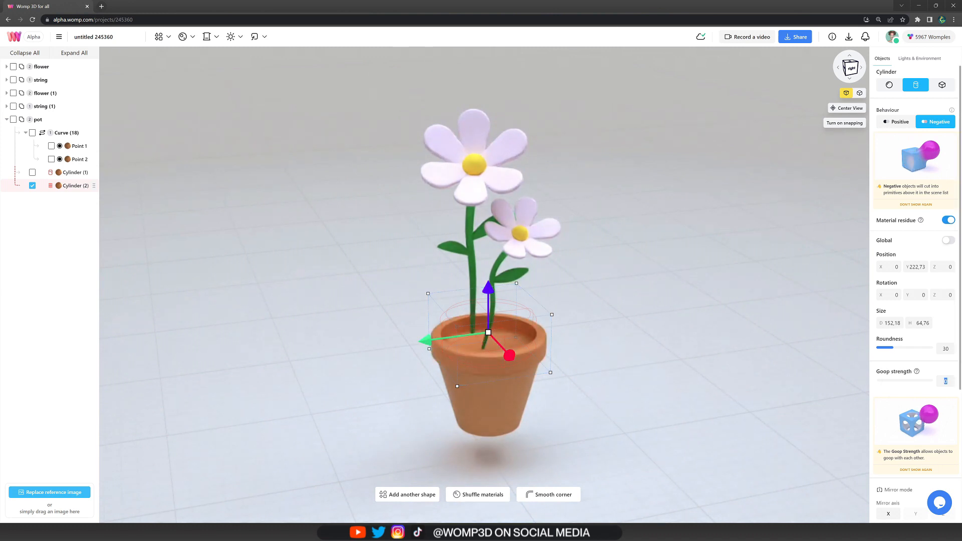
{"action": "left_click", "coordinate": [918, 58]}
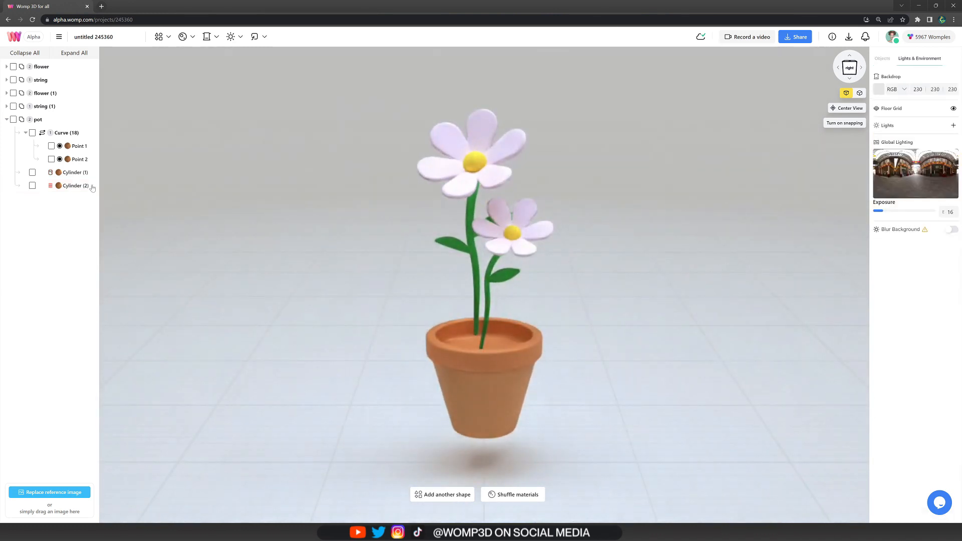
{"action": "key", "text": "ctrl+v"}
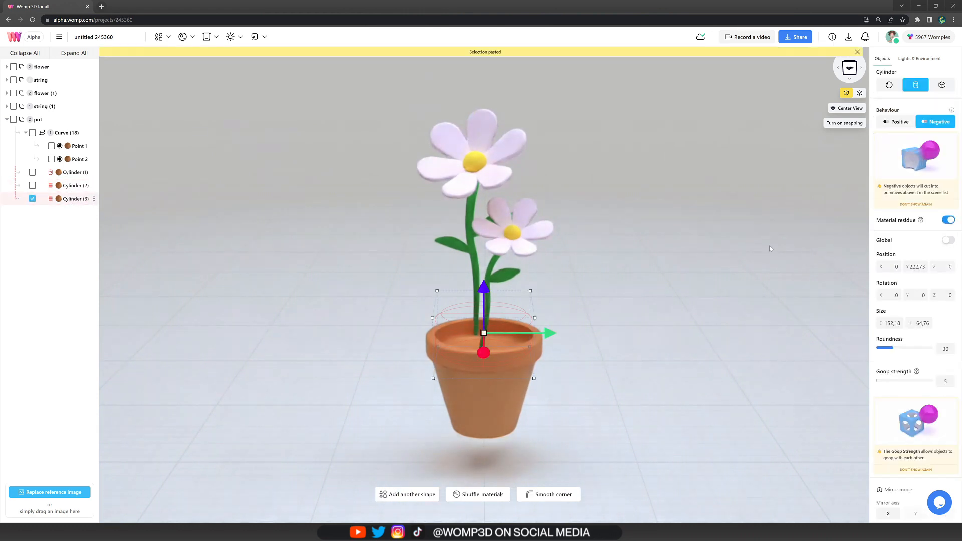
Step: Turn the pasted cylinder into a positive, rounded, matte brown (151,88,37) dirt layer inside the pot
{"action": "left_click", "coordinate": [896, 121]}
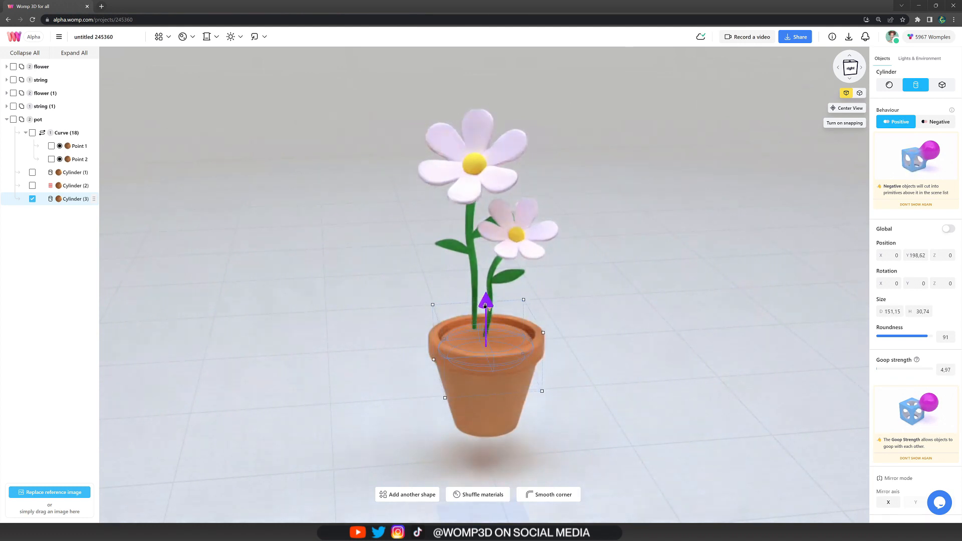
{"action": "scroll", "scroll_direction": "down", "scroll_amount": 3}
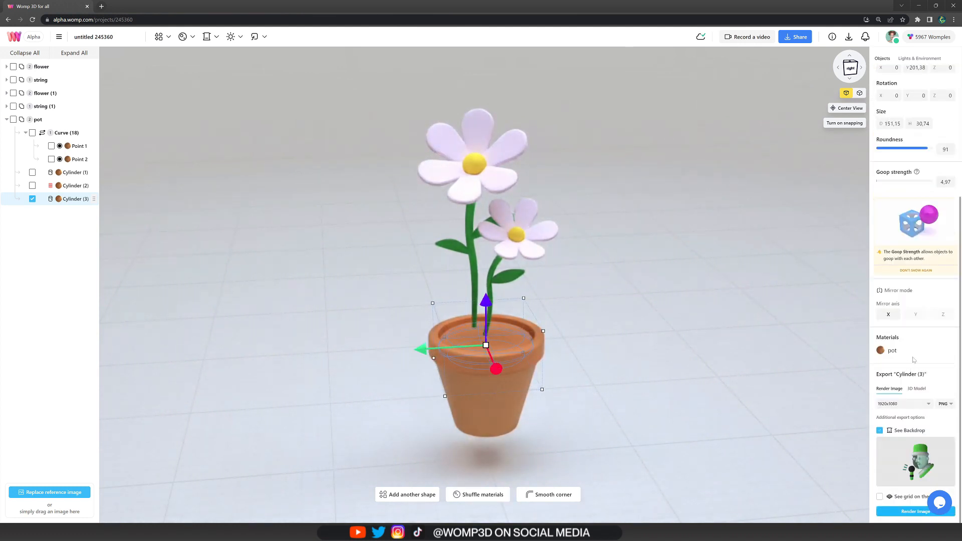
{"action": "left_click", "coordinate": [880, 351]}
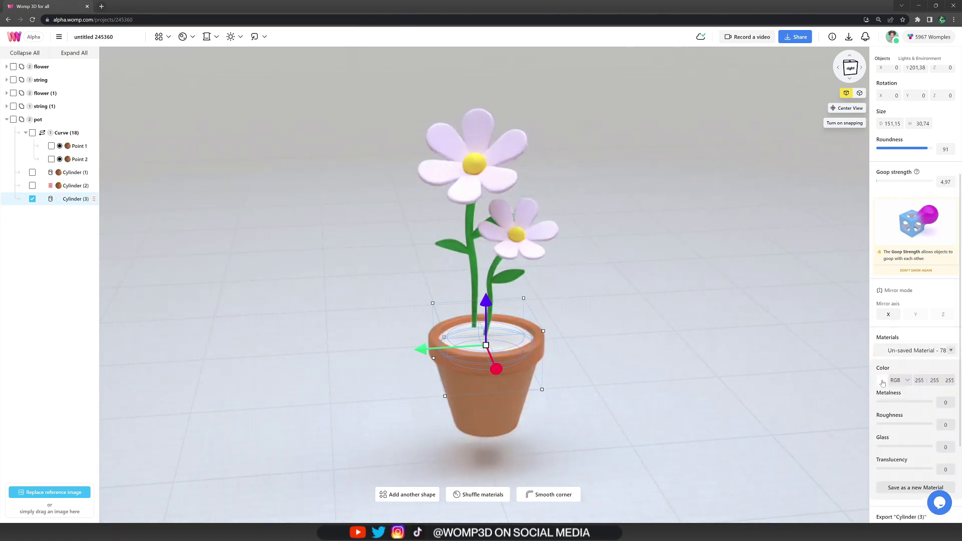
{"action": "left_click", "coordinate": [883, 380]}
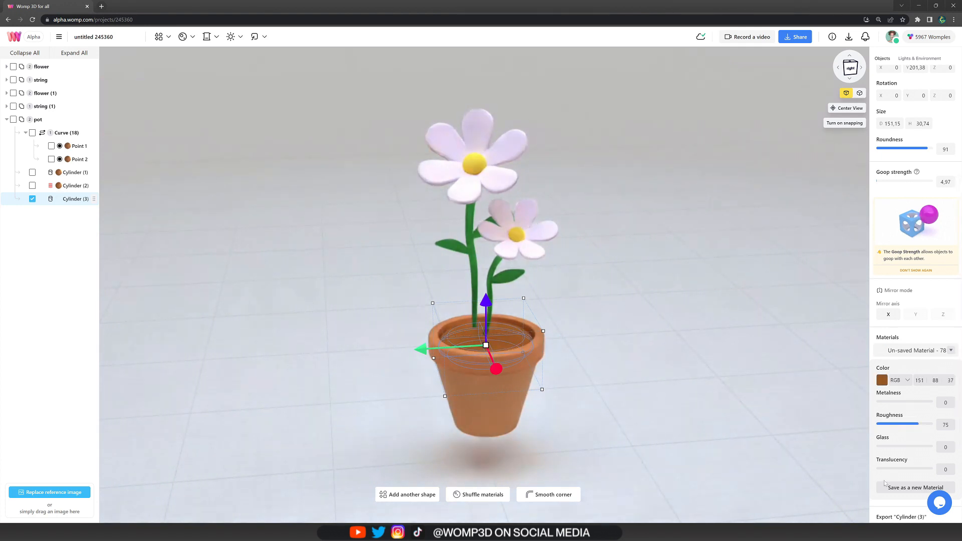
{"action": "left_click", "coordinate": [920, 58]}
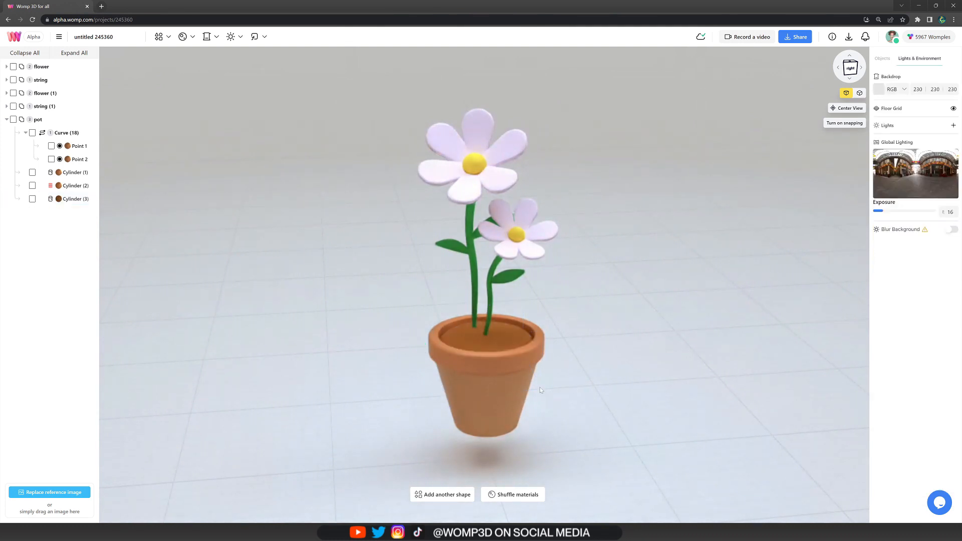
Step: Collapse the scene list, turn off the floor grid, and set a very pale pink backdrop
{"action": "left_click", "coordinate": [6, 119]}
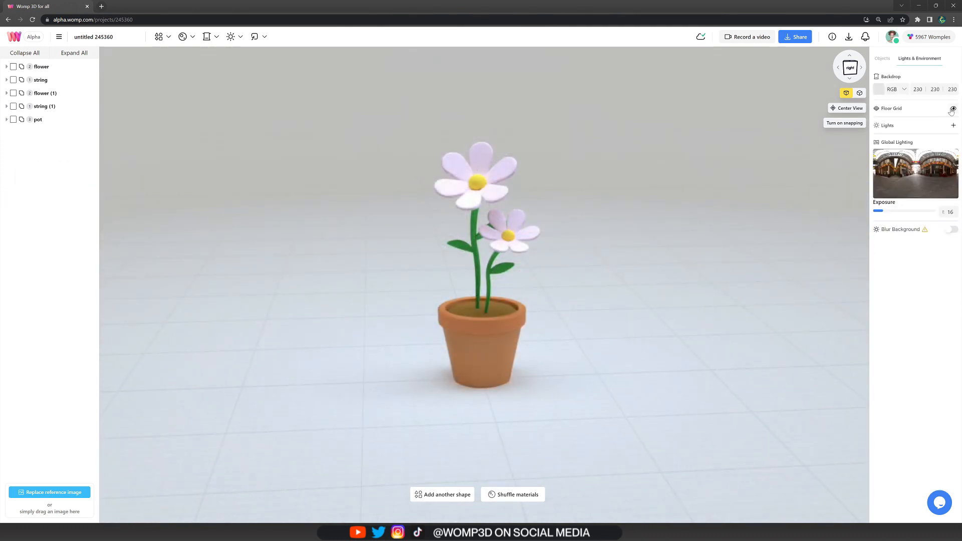
{"action": "left_click", "coordinate": [952, 109]}
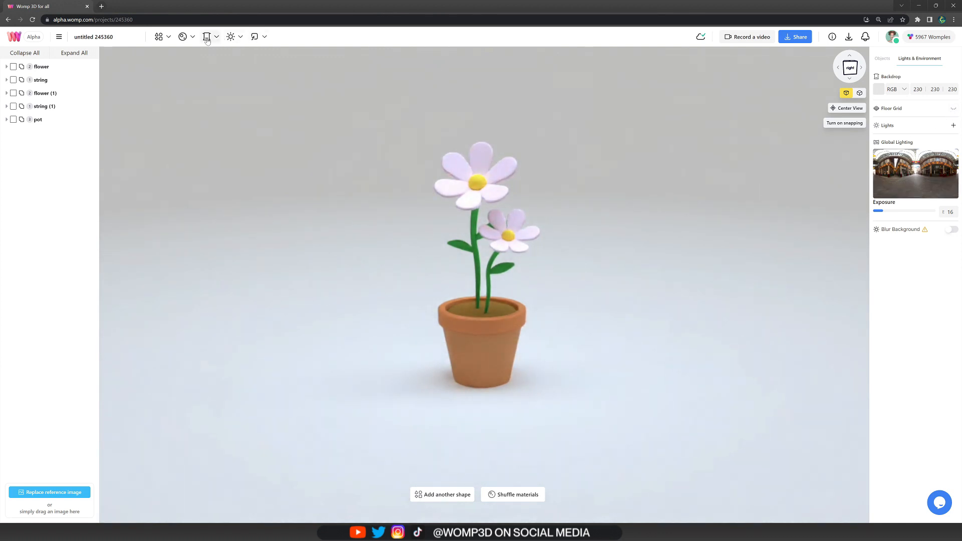
{"action": "left_click", "coordinate": [879, 90]}
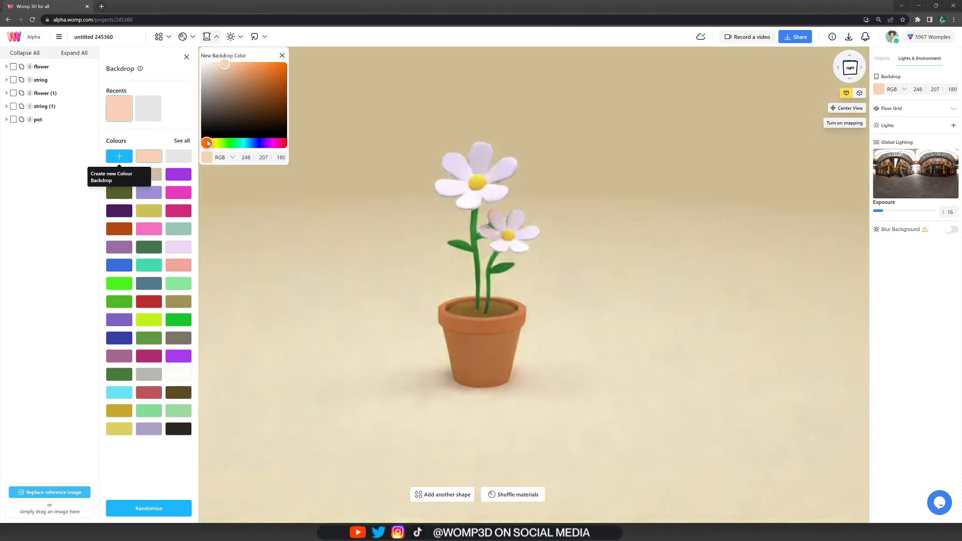
{"action": "left_click_drag", "start_coordinate": [207, 142], "coordinate": [276, 143]}
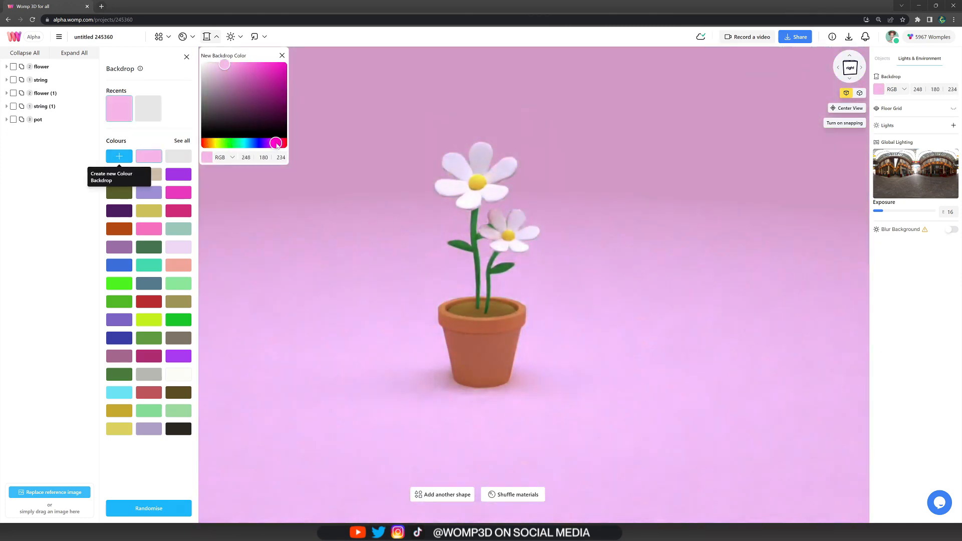
{"action": "left_click", "coordinate": [205, 65]}
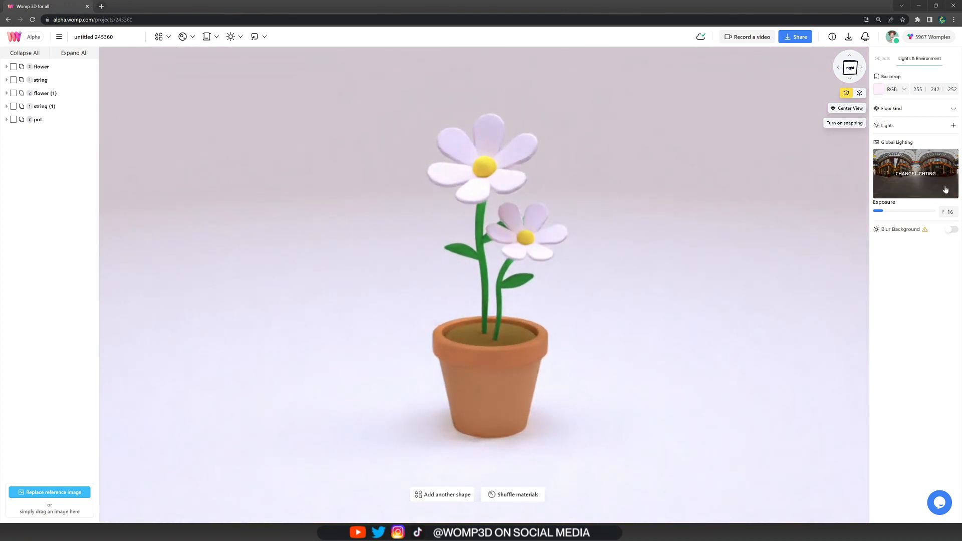
Step: Light the scene with an outdoor environment HDRI, trying birchwood first, then open Share options
{"action": "left_click", "coordinate": [915, 173]}
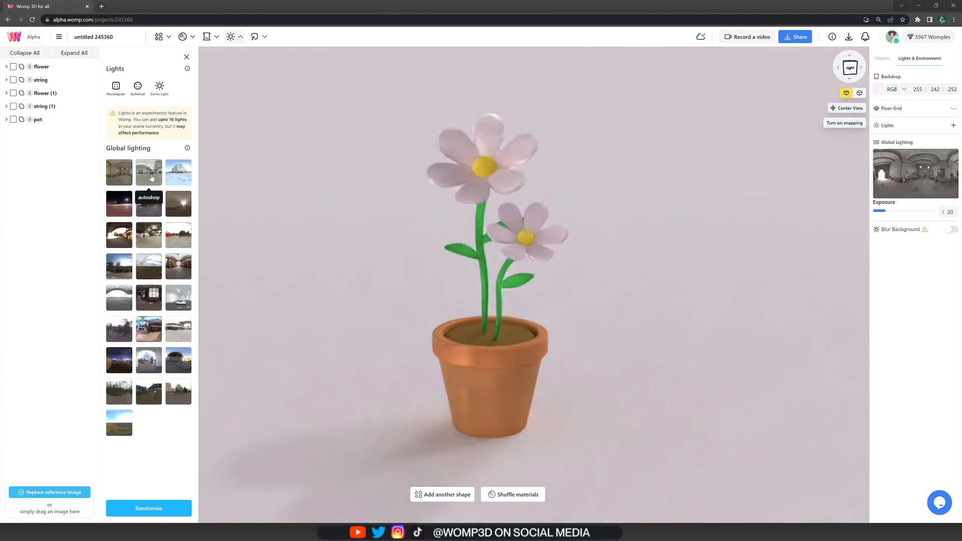
{"action": "left_click", "coordinate": [178, 172]}
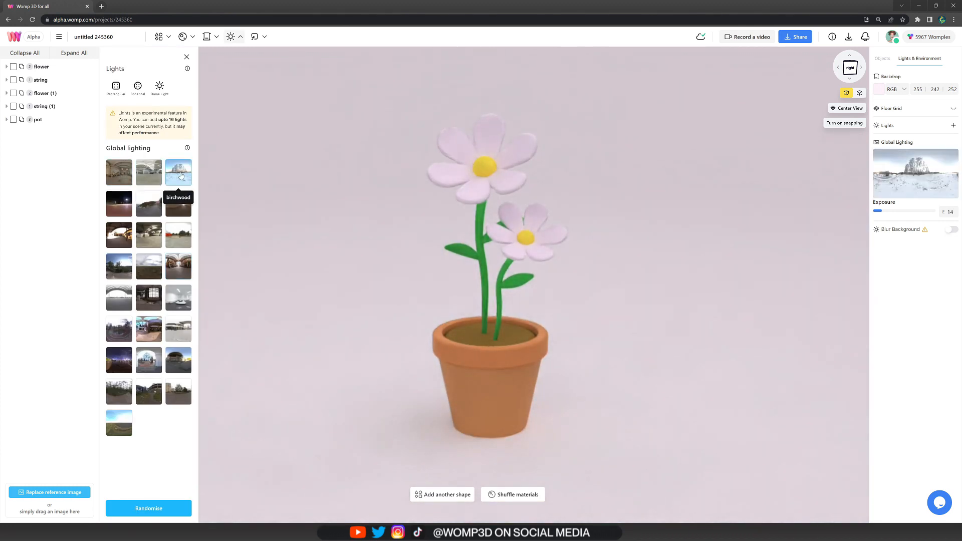
{"action": "left_click", "coordinate": [119, 204]}
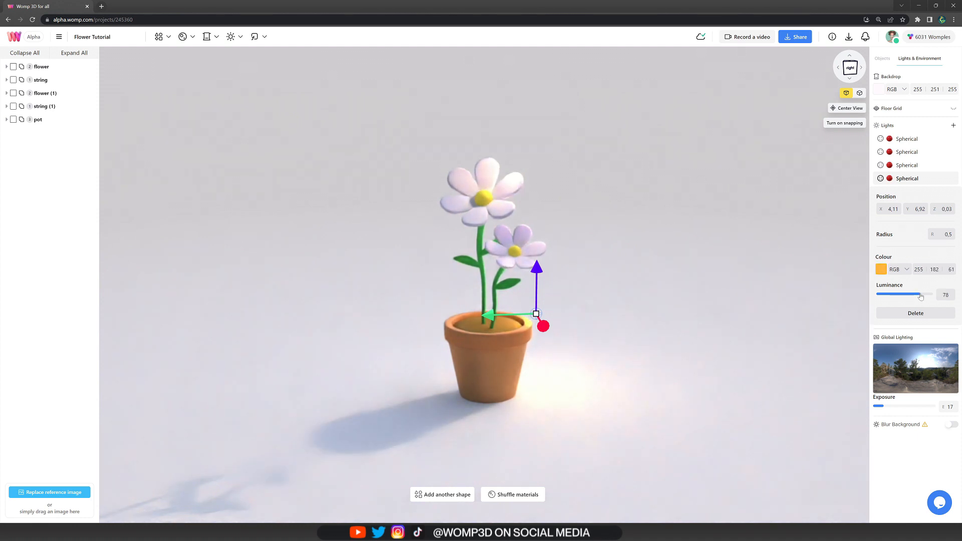
{"action": "left_click", "coordinate": [914, 313]}
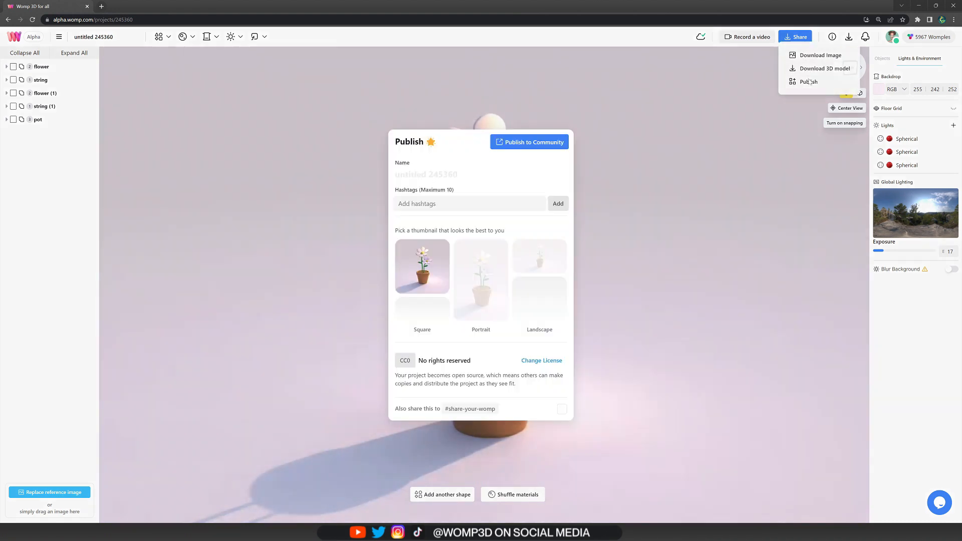
Step: Title the post 'Flower :)' with a portrait thumbnail, flower hashtag, no-derivatives licence, and #share-your-womp sharing
{"action": "left_click", "coordinate": [481, 280]}
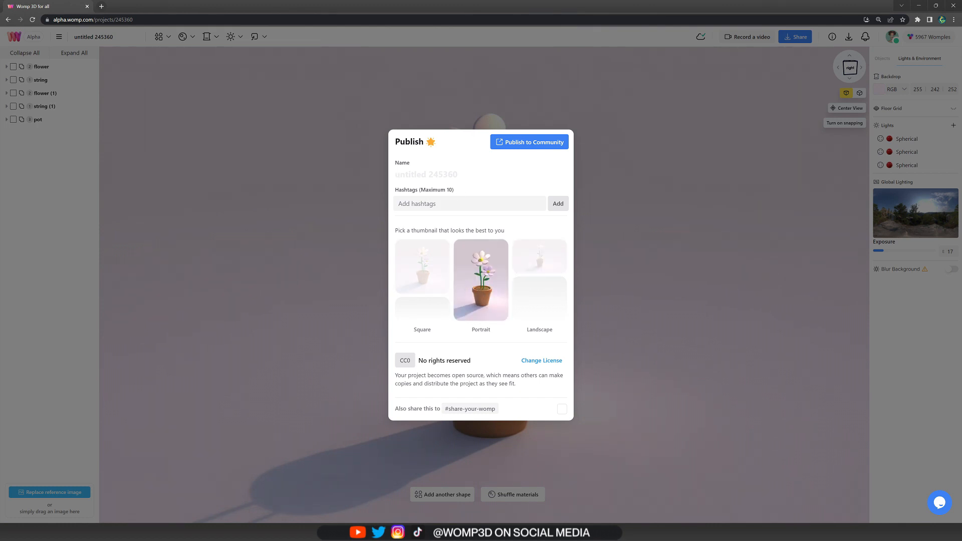
{"action": "type", "text": "Flower"}
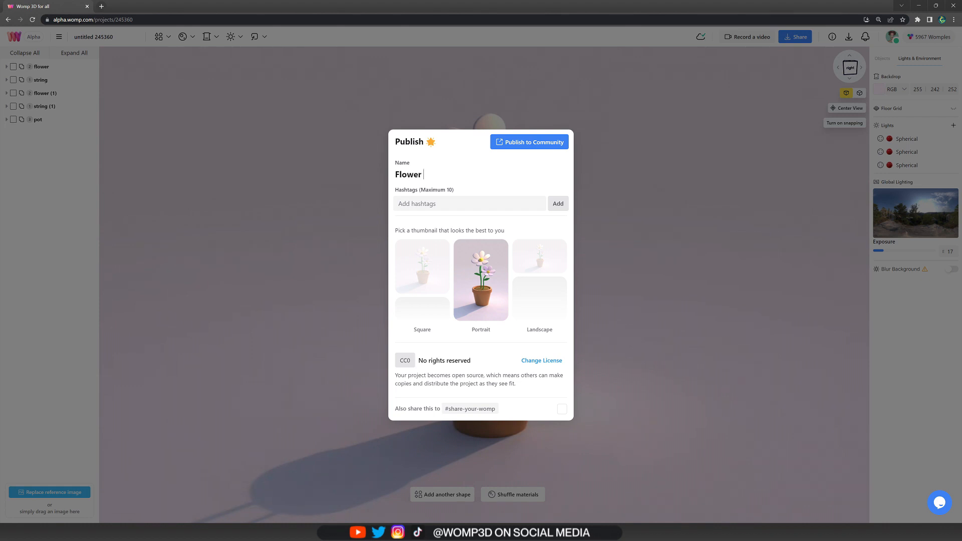
{"action": "type", "text": ":)"}
{"action": "left_click", "coordinate": [470, 203]}
{"action": "type", "text": "happy"}
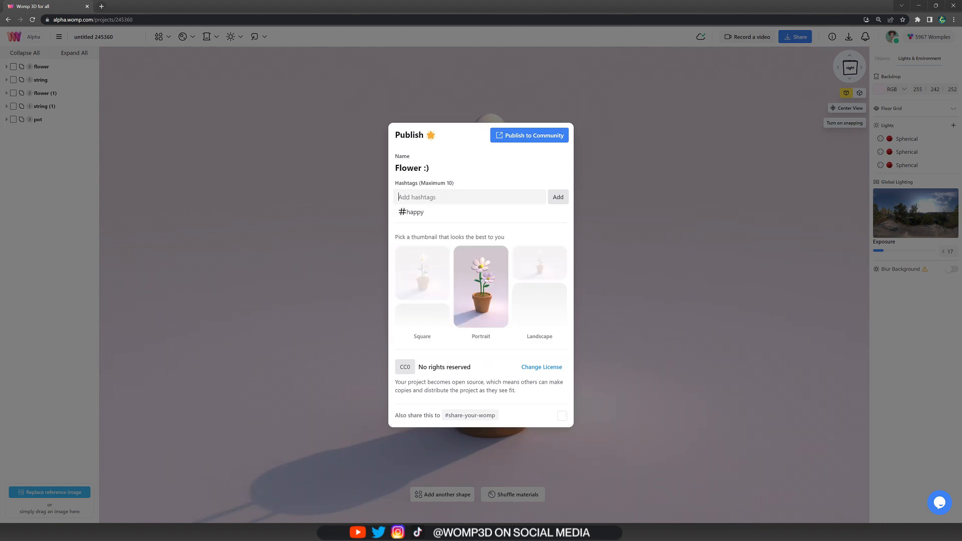
{"action": "left_click", "coordinate": [557, 197]}
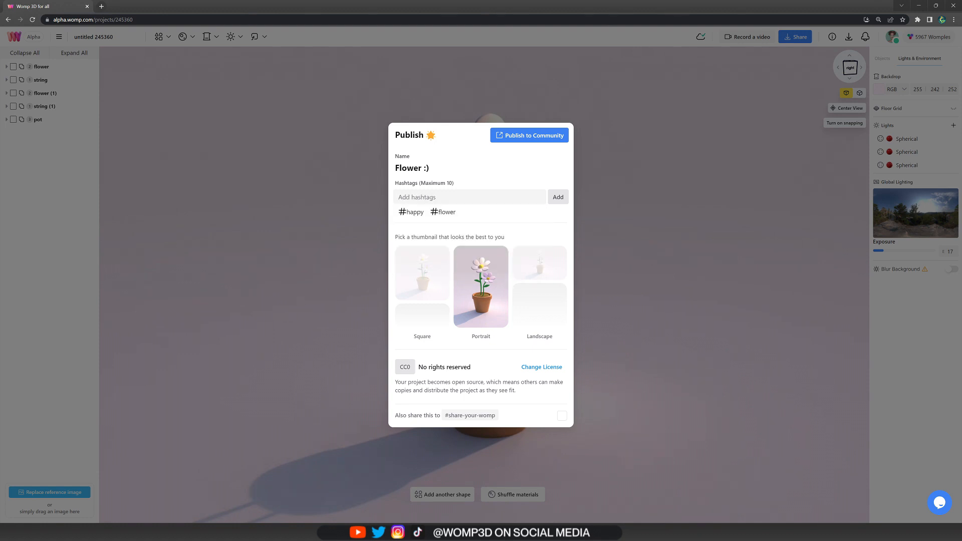
{"action": "mouse_move", "coordinate": [540, 369]}
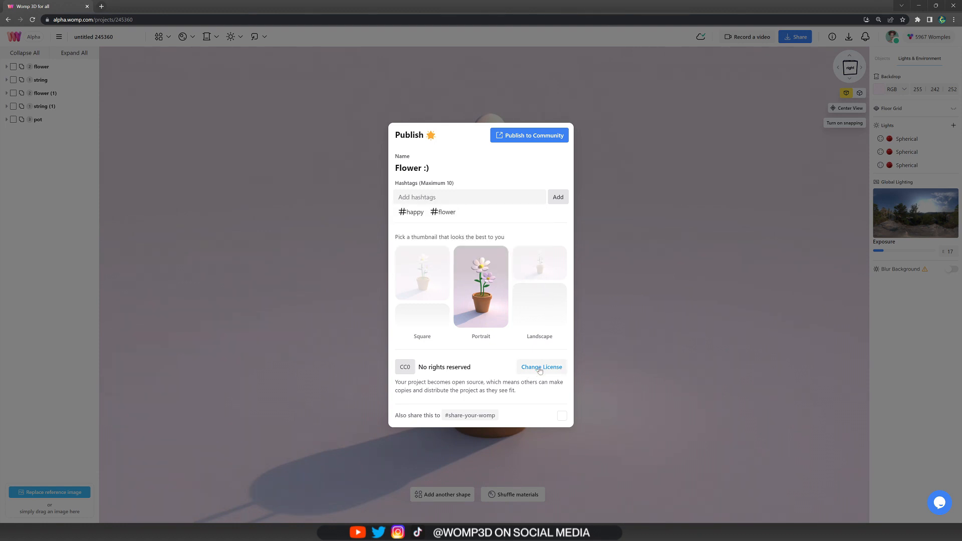
{"action": "left_click", "coordinate": [541, 366]}
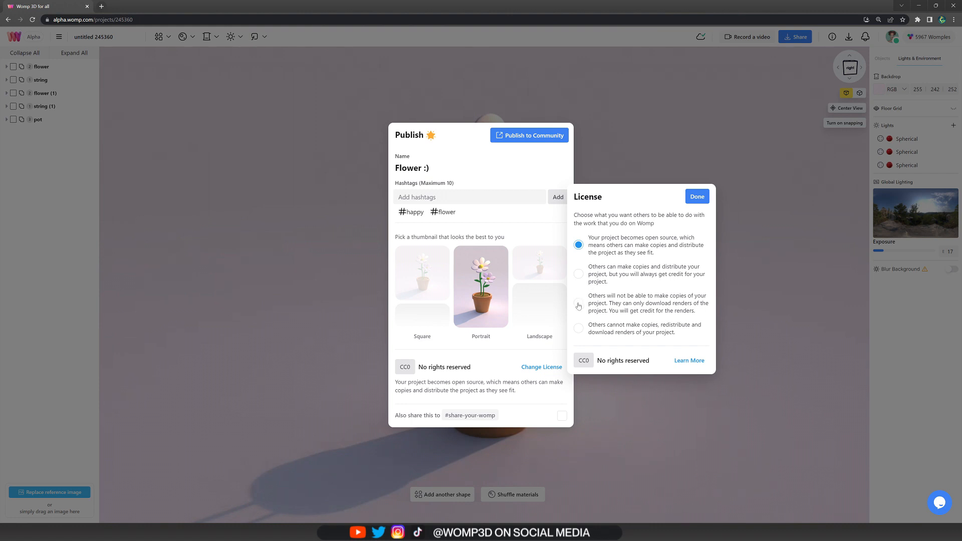
{"action": "left_click", "coordinate": [577, 306]}
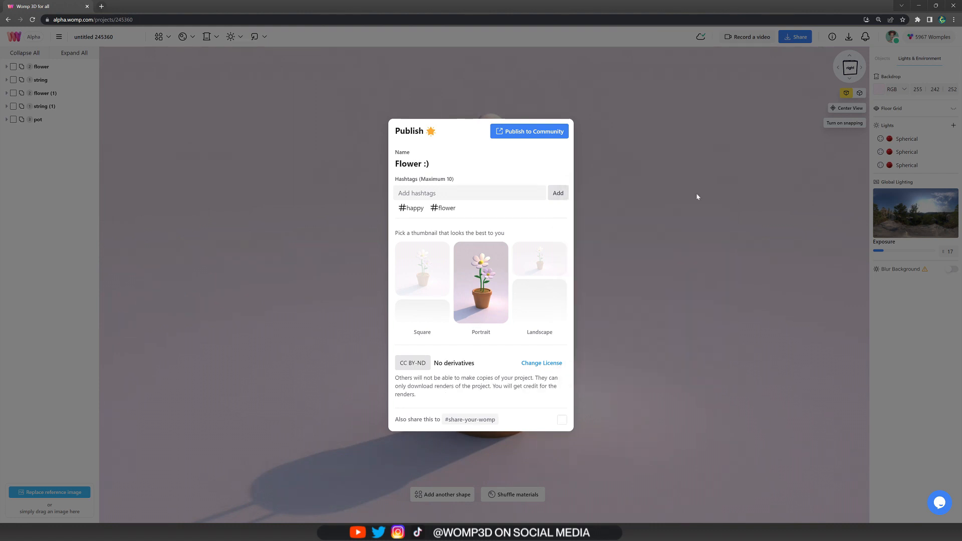
{"action": "left_click", "coordinate": [561, 420]}
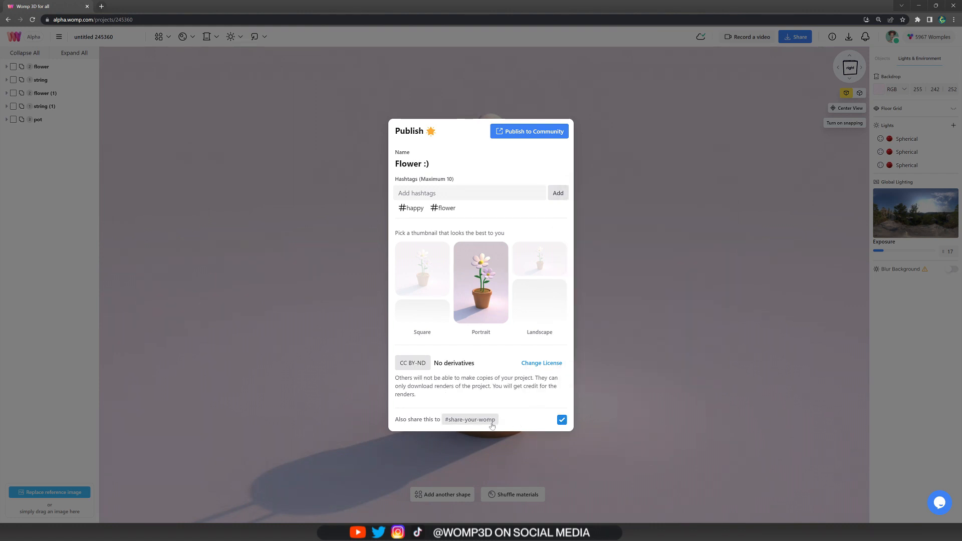
{"action": "mouse_move", "coordinate": [529, 131]}
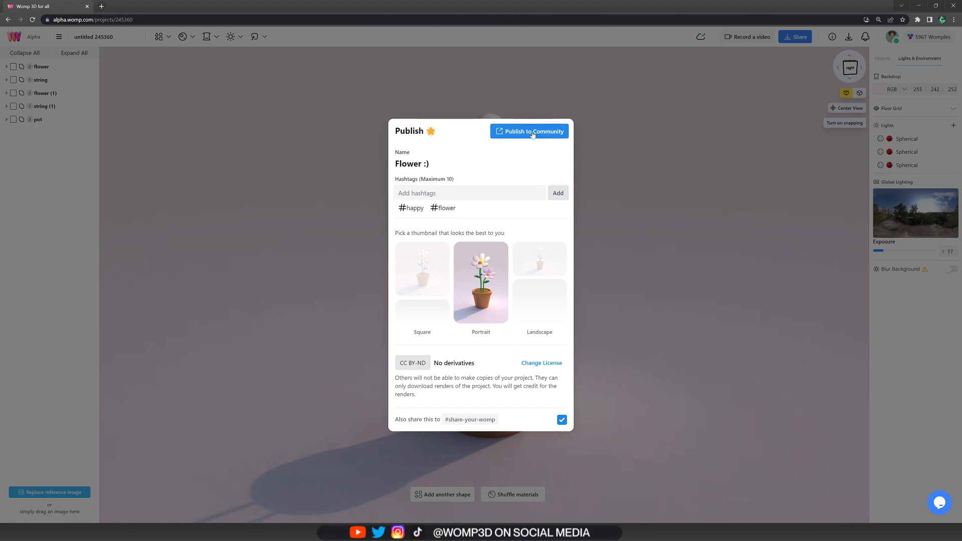